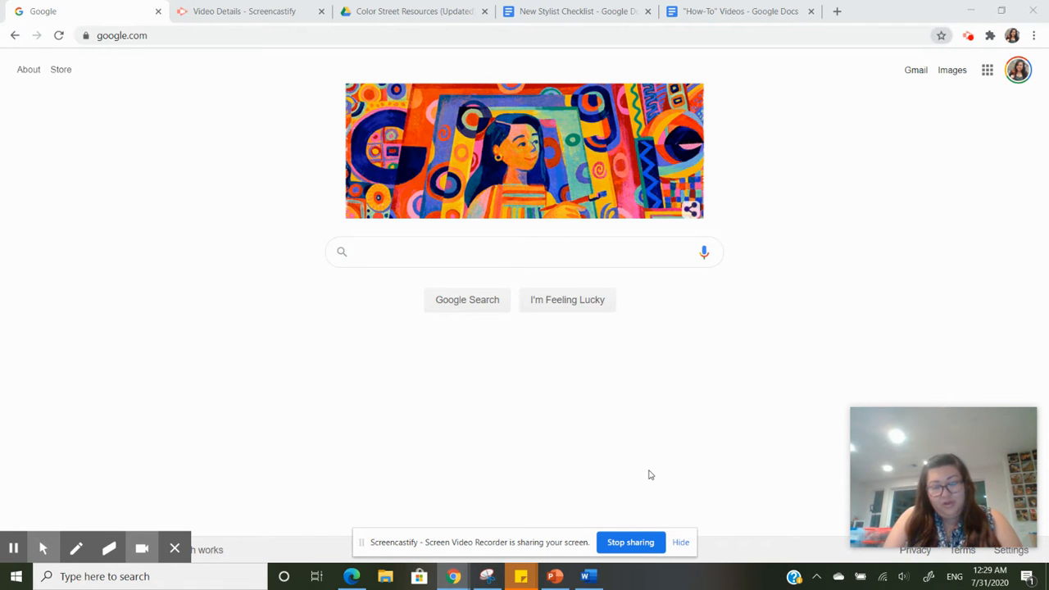
pyautogui.moveTo(580, 308)
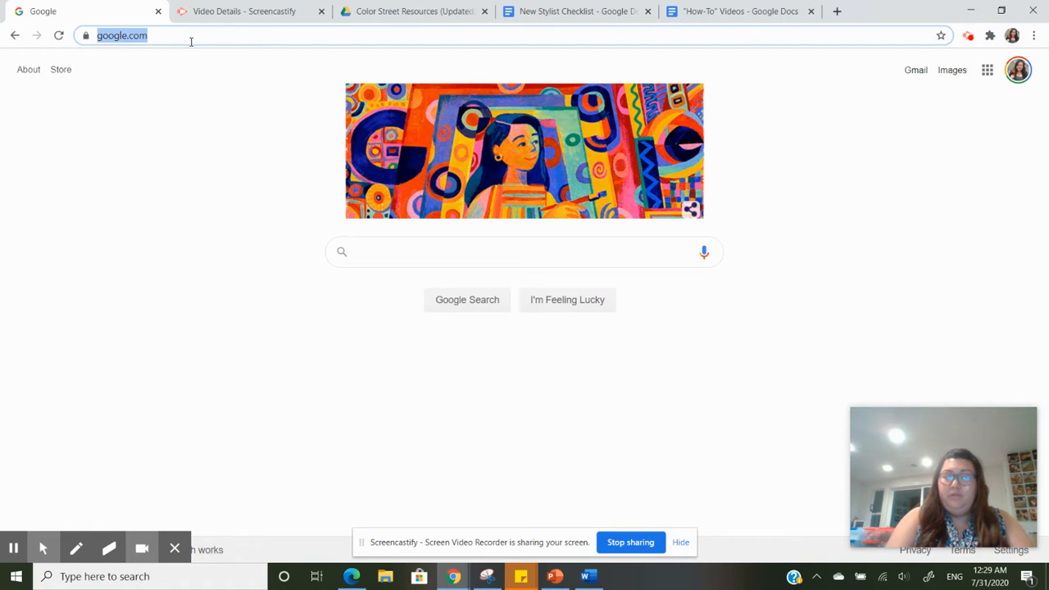
# Navigate the browser to vo.colorstreet.com to load the Color Street dashboard.
pyautogui.write('vo.colorstreet.com')
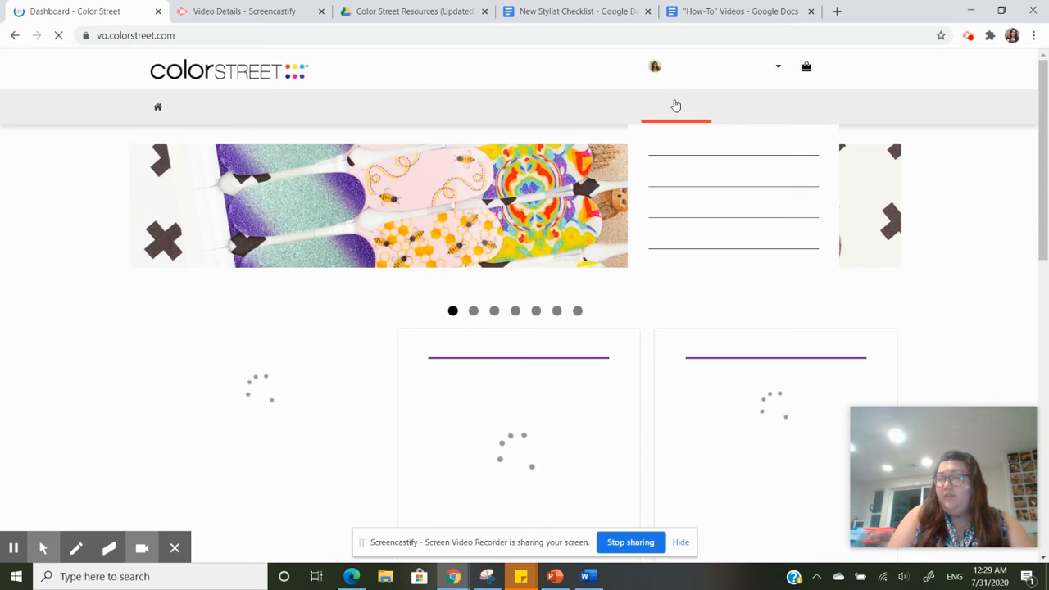
# From the Parties menu, choose View Open Parties to list the stylist's open parties.
pyautogui.click(577, 106)
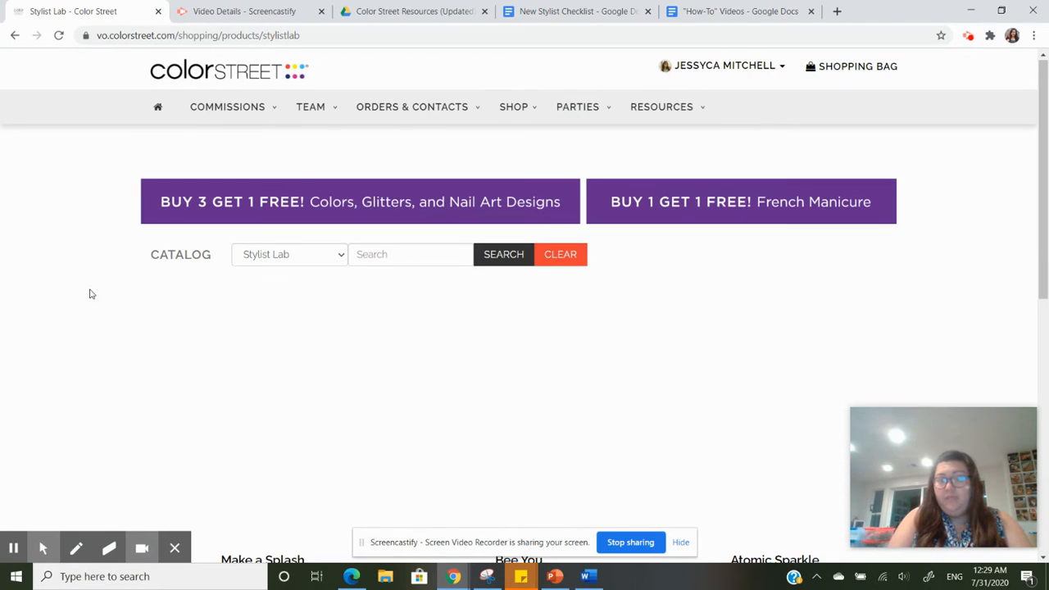
pyautogui.click(577, 107)
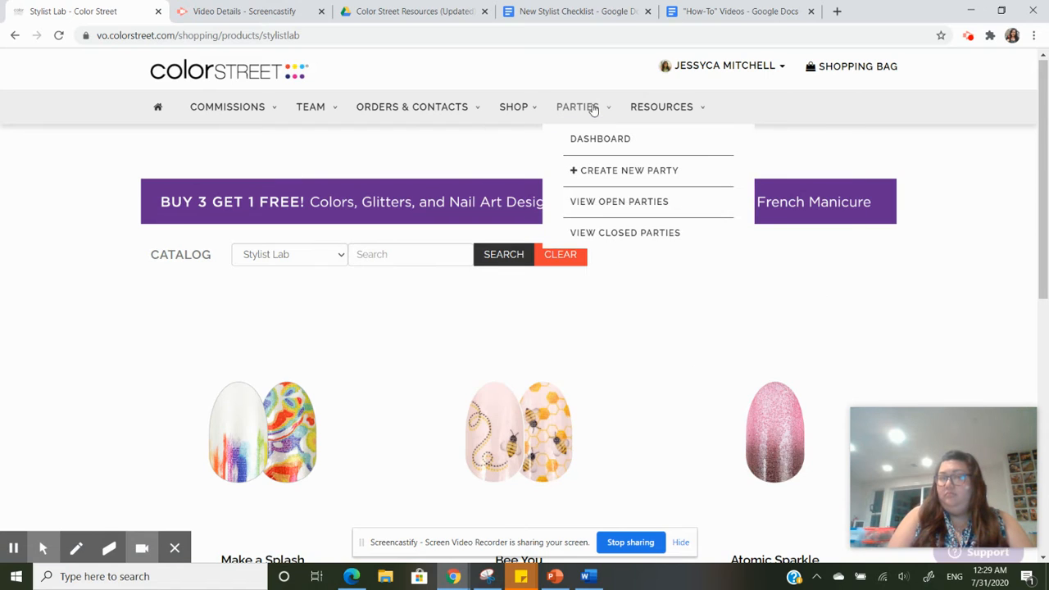
pyautogui.moveTo(620, 201)
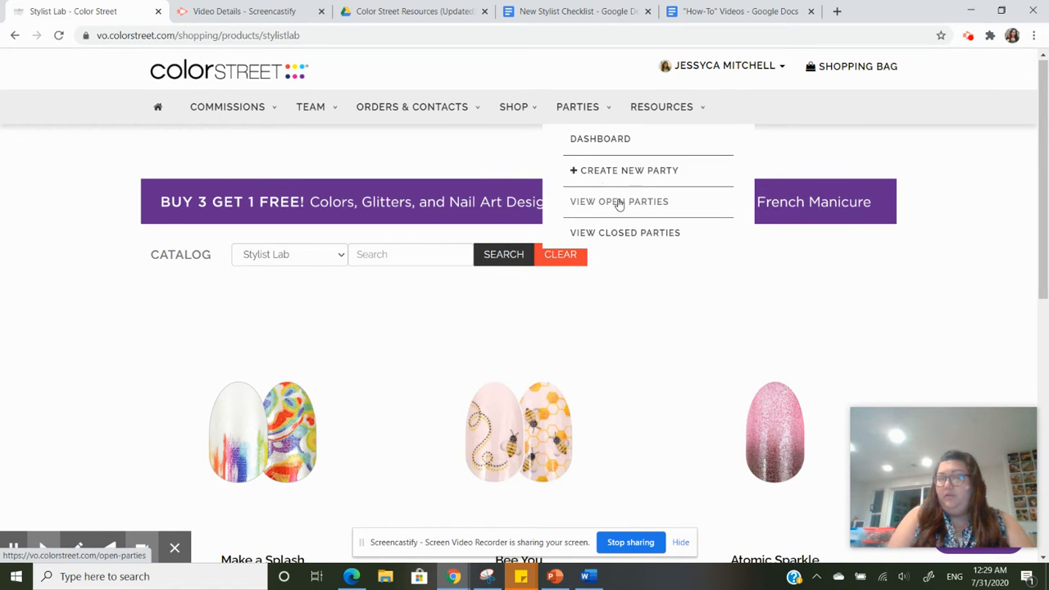
pyautogui.click(619, 201)
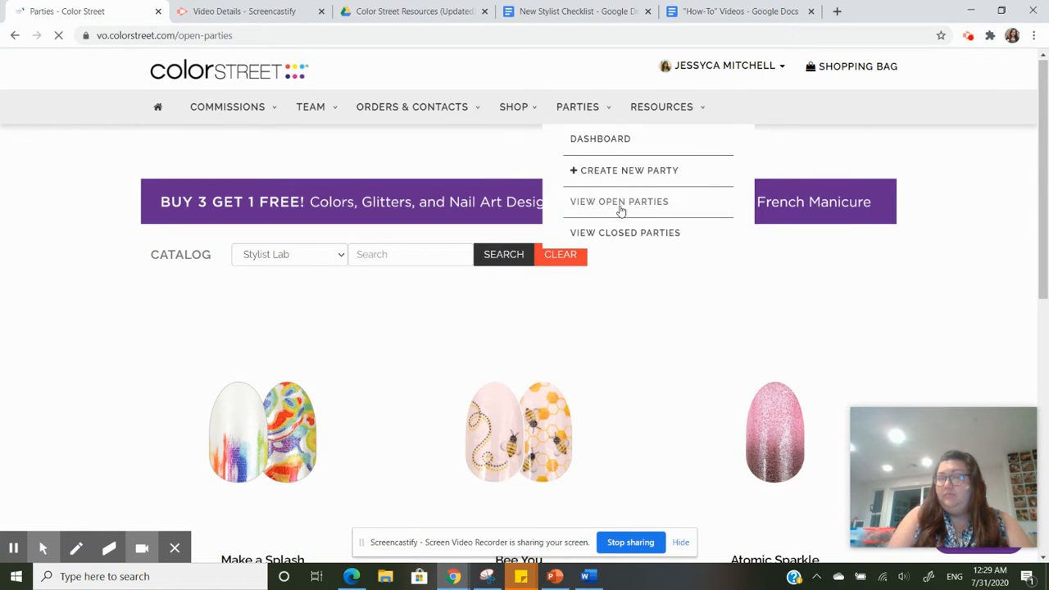
pyautogui.click(620, 202)
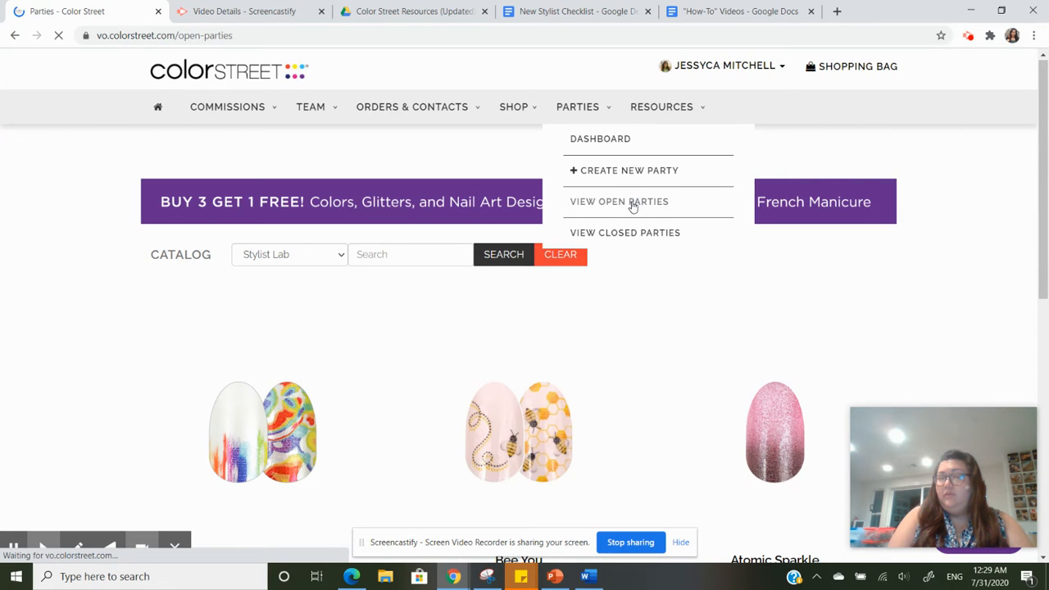
# Review the Mystery Host Party entry and choose Manage Party for it.
pyautogui.click(619, 201)
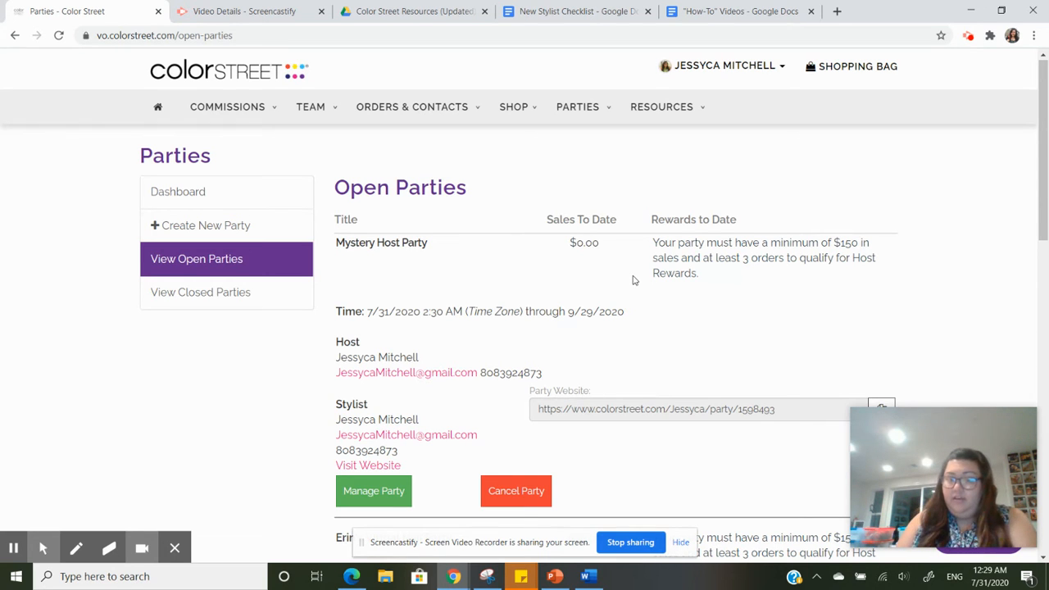
pyautogui.moveTo(381, 413)
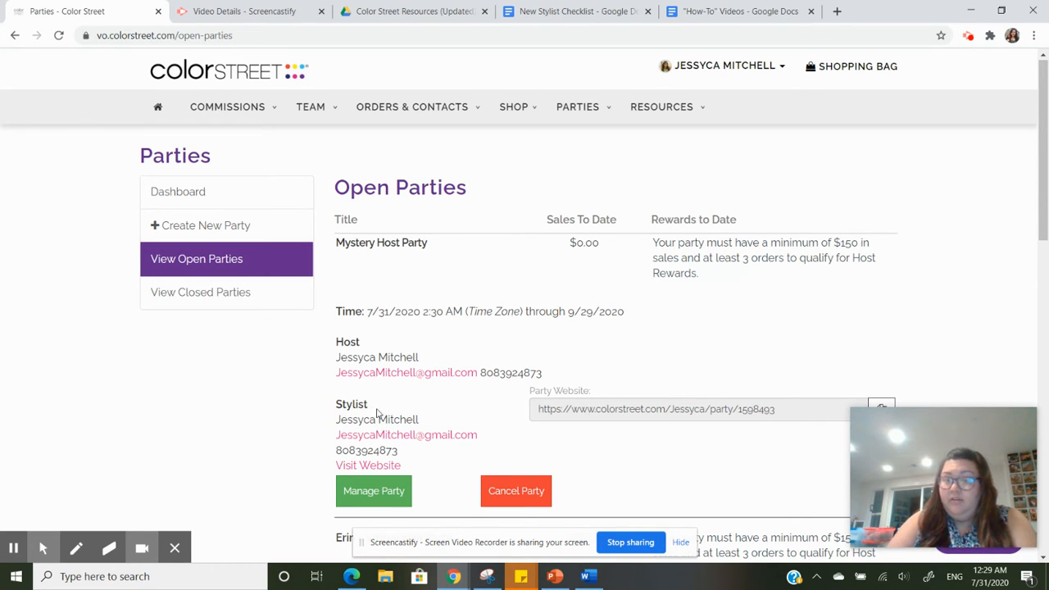
pyautogui.moveTo(463, 338)
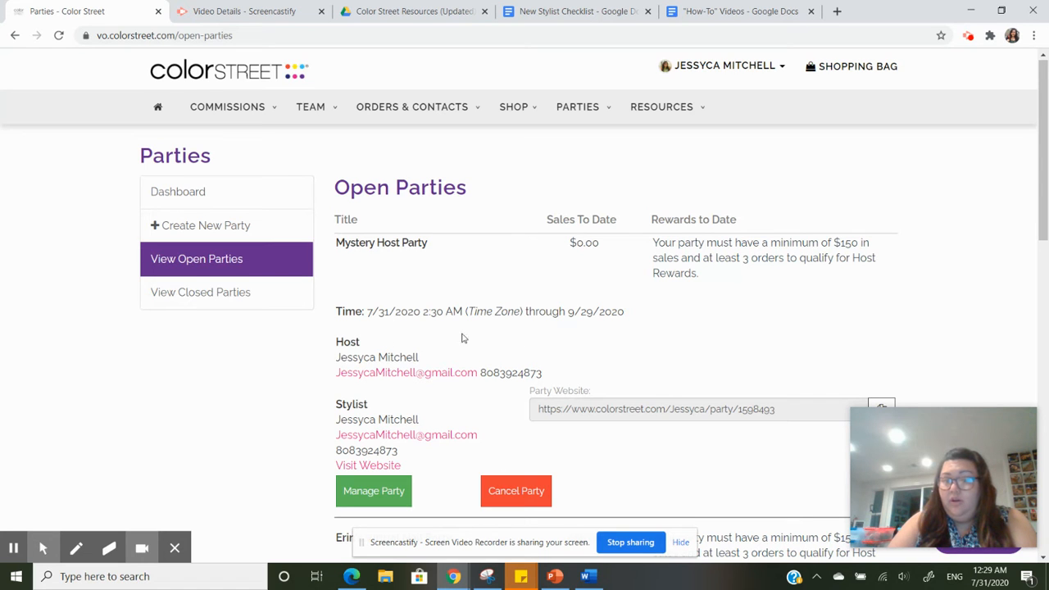
pyautogui.moveTo(659, 390)
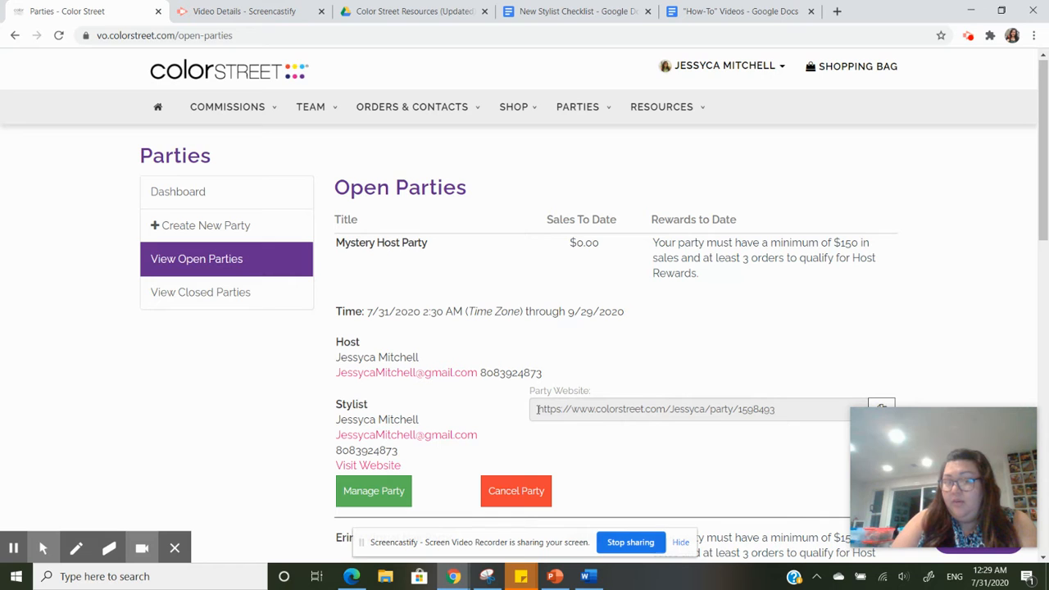
pyautogui.moveTo(472, 464)
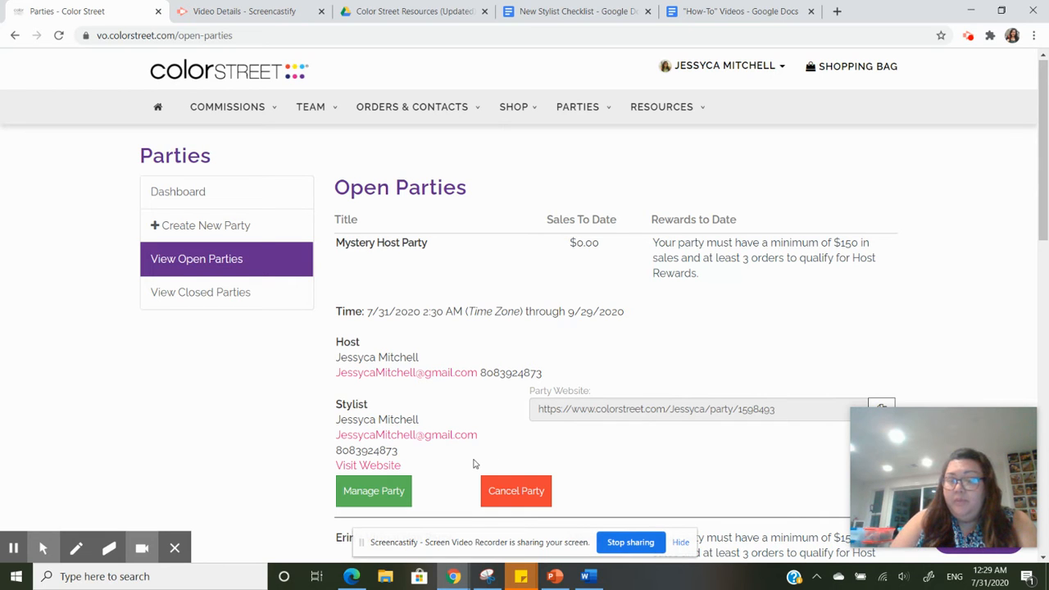
pyautogui.click(373, 490)
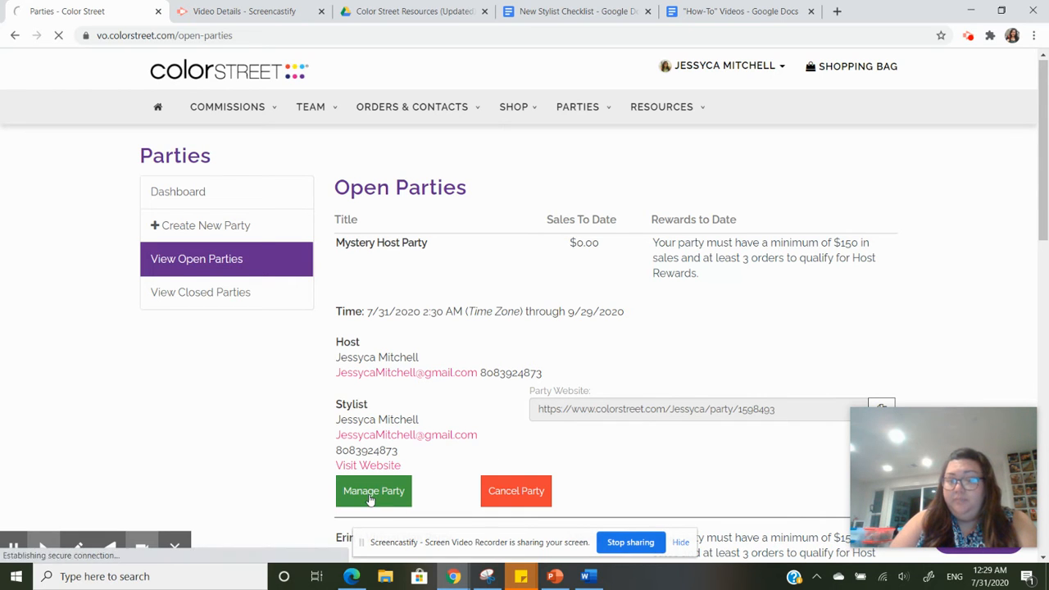
# Scroll through the Mystery Host Party Summary showing its link, no guests, no orders and Open status.
pyautogui.click(374, 492)
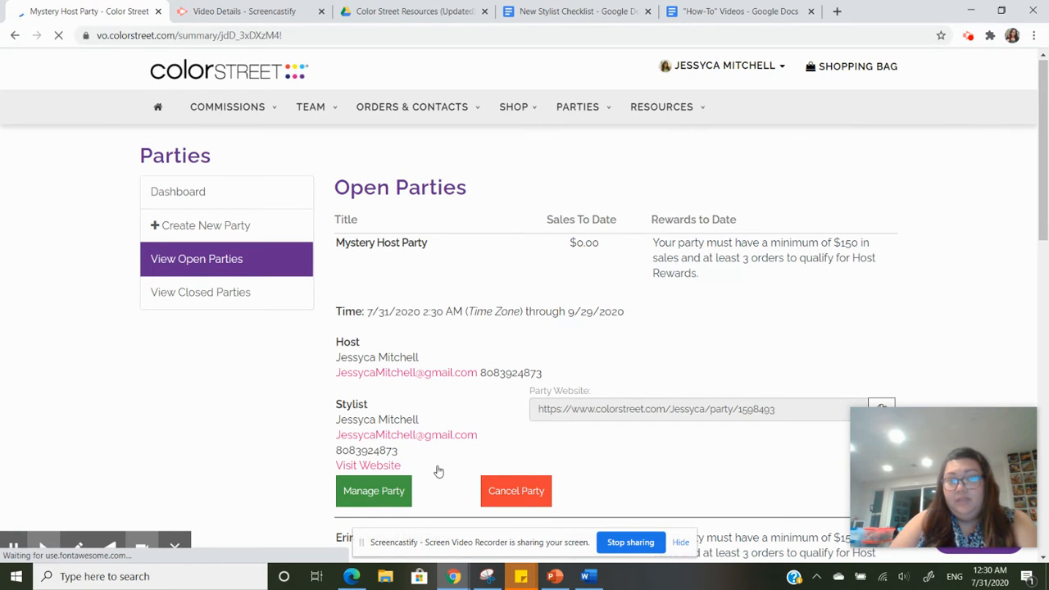
pyautogui.click(374, 492)
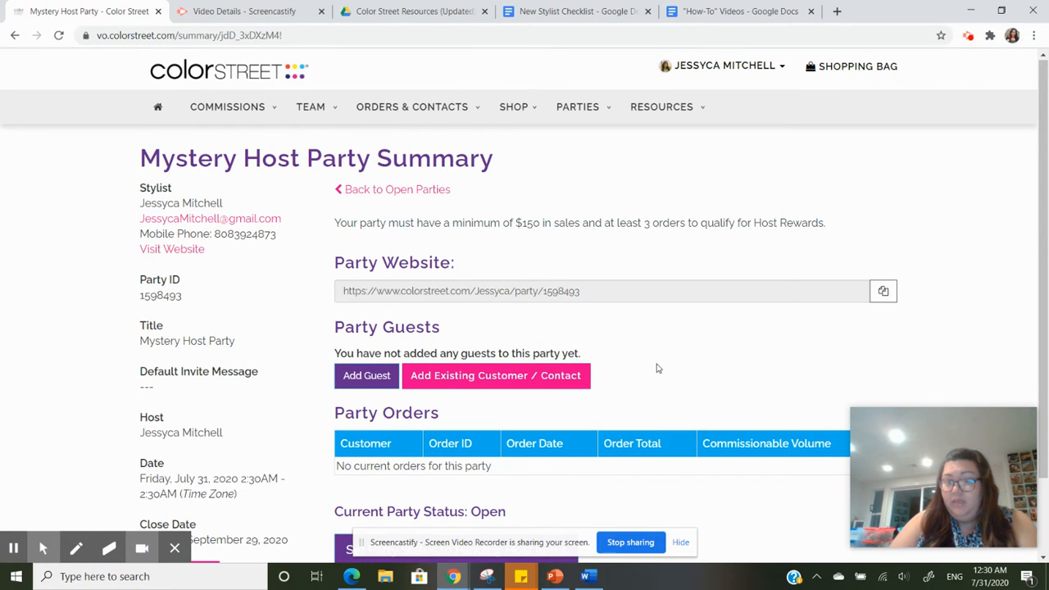
pyautogui.scroll(-3)
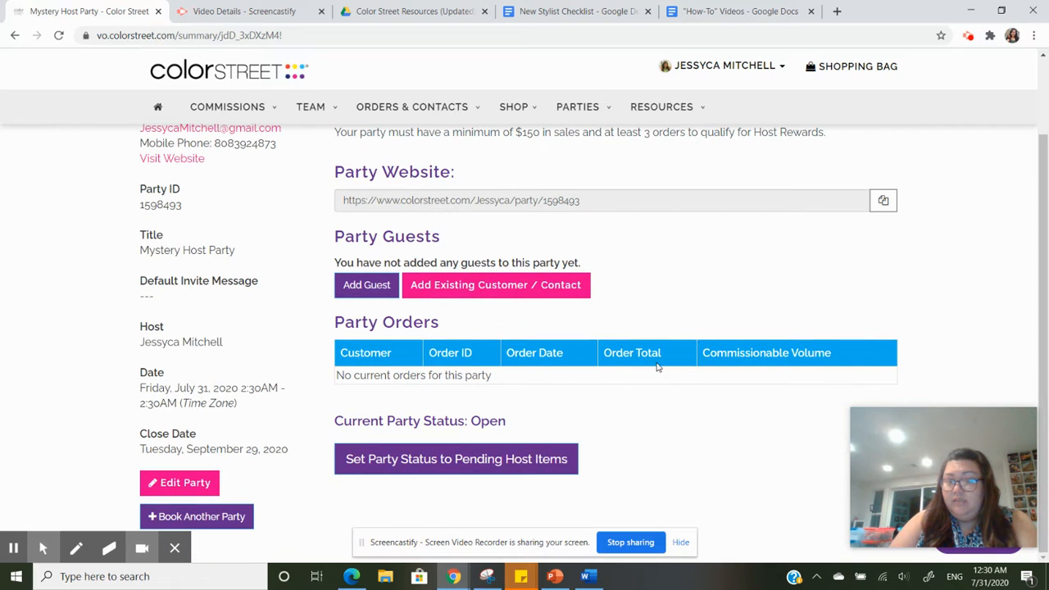
pyautogui.moveTo(514, 422)
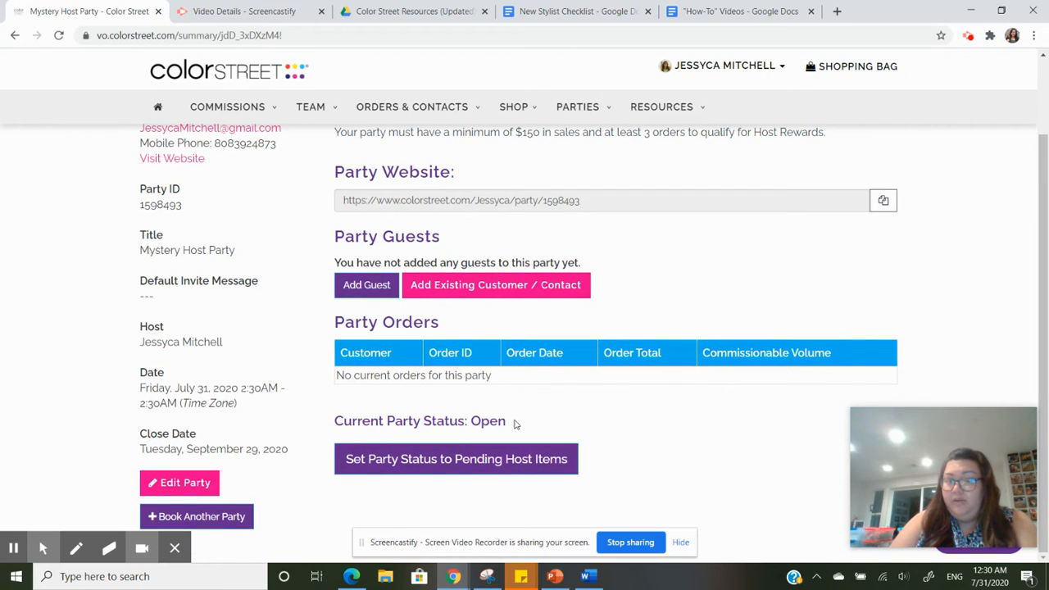
pyautogui.scroll(3)
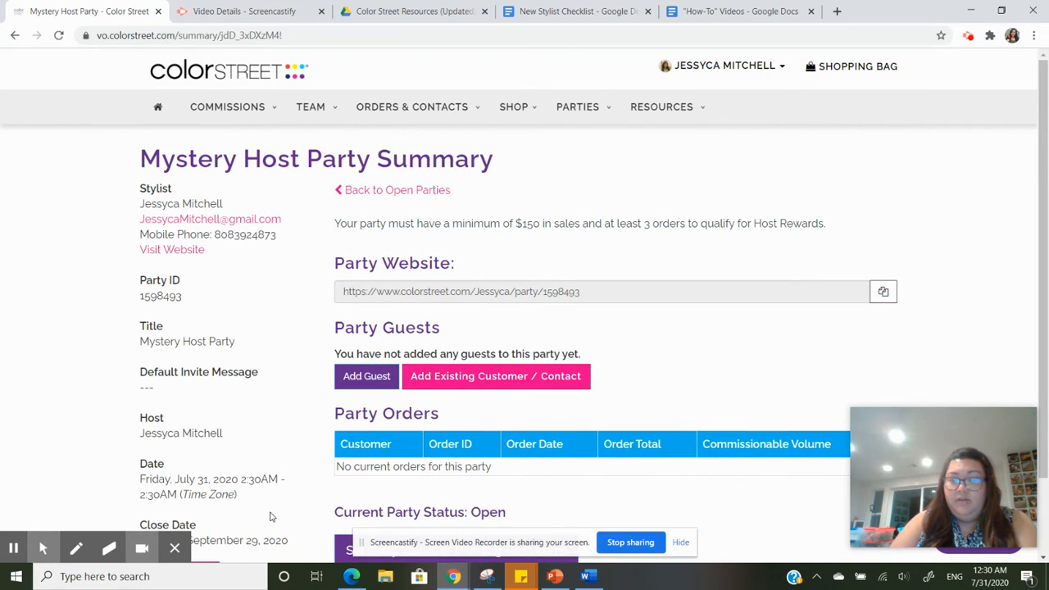
pyautogui.moveTo(292, 312)
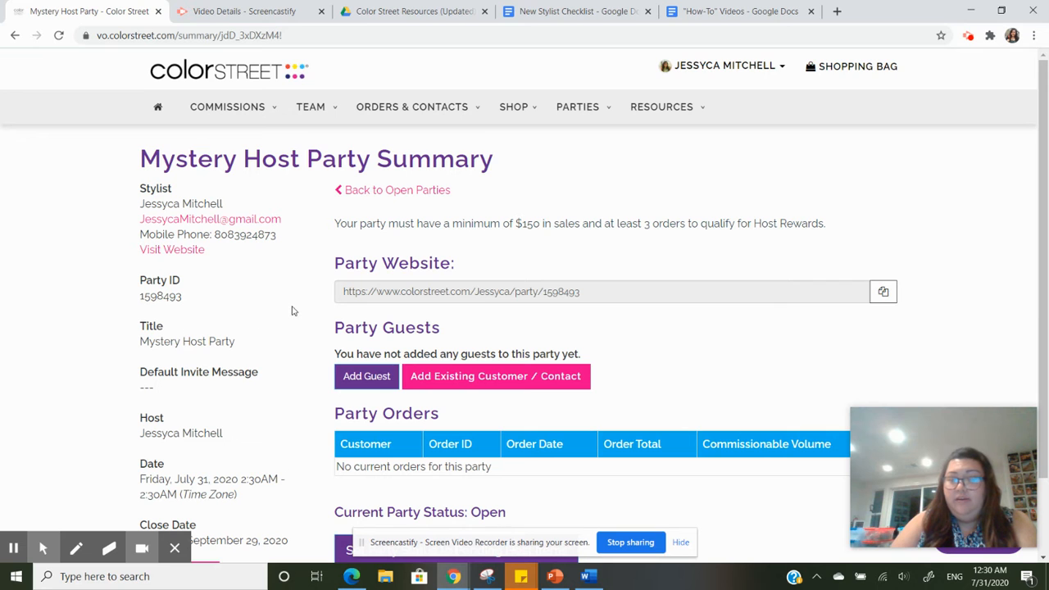
pyautogui.scroll(-3)
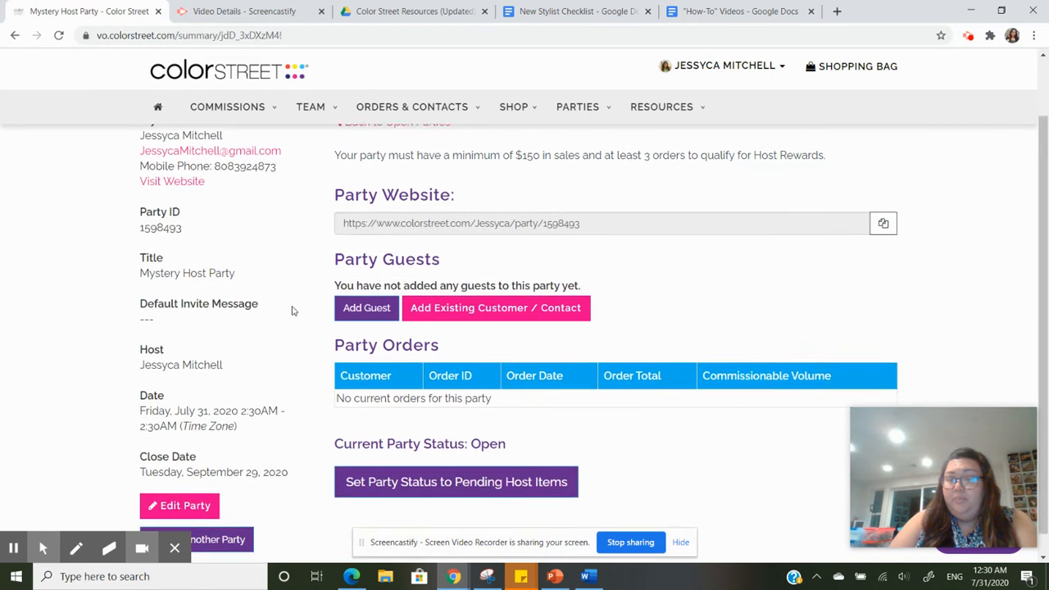
pyautogui.scroll(3)
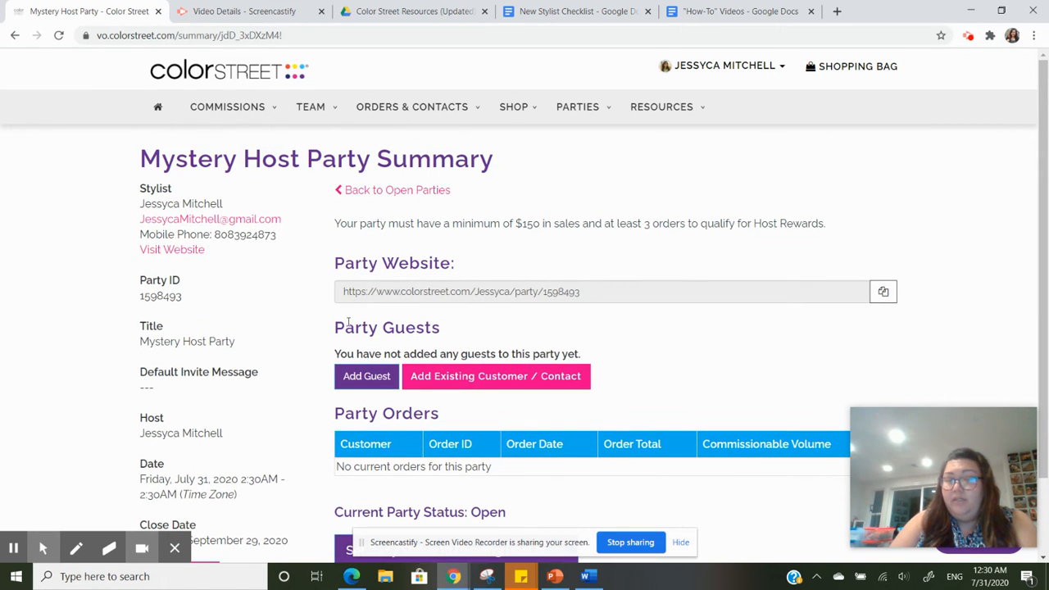
pyautogui.moveTo(308, 463)
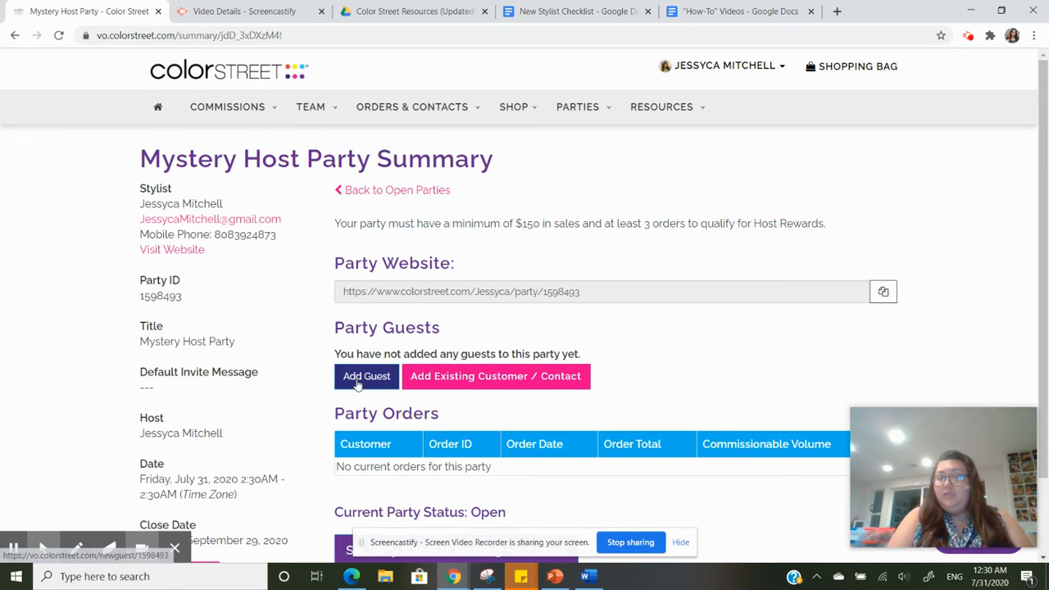
pyautogui.click(367, 375)
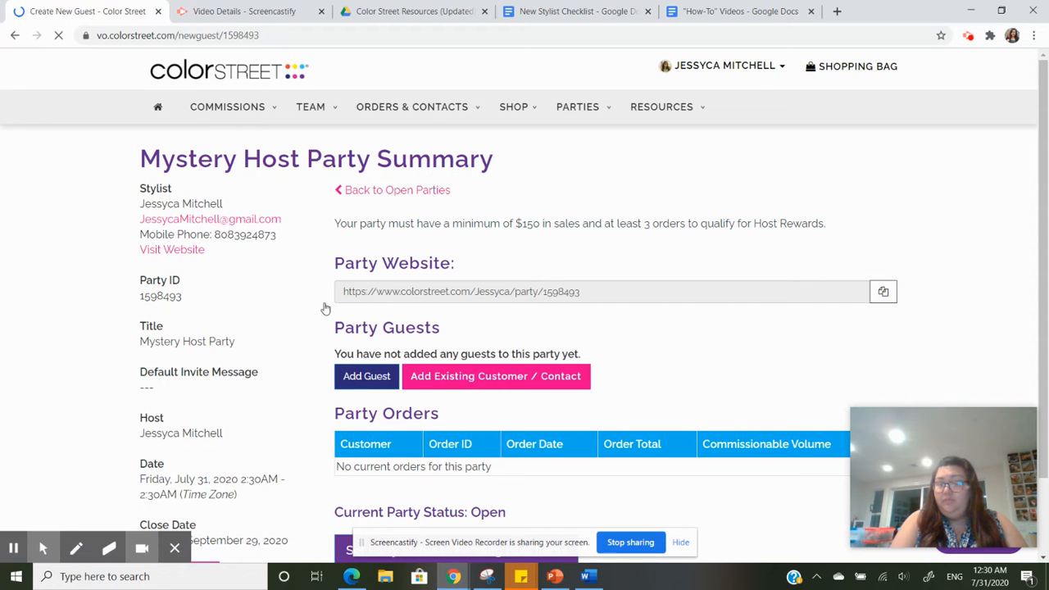
pyautogui.click(367, 375)
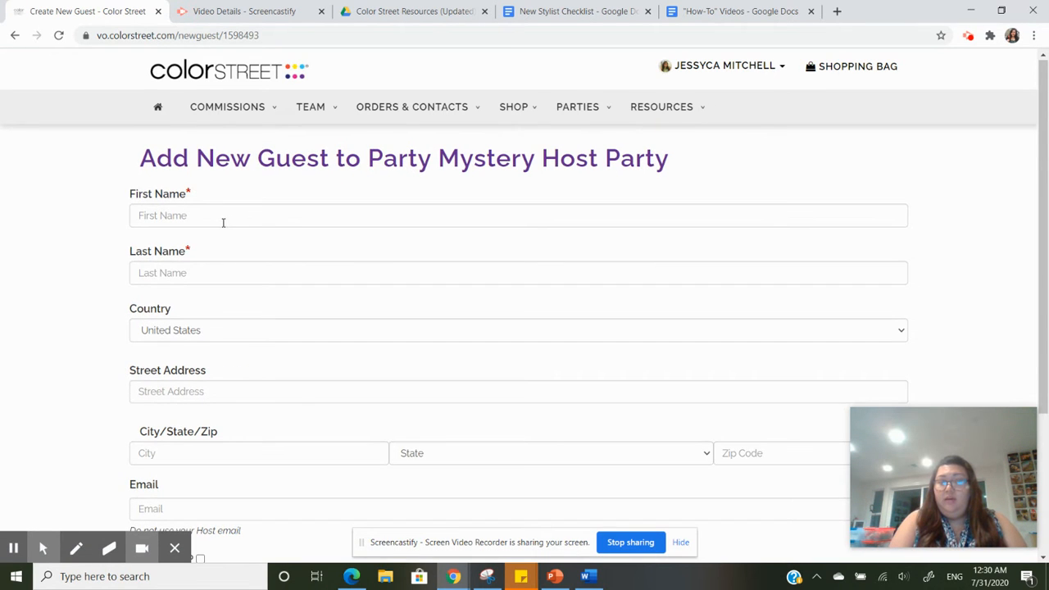
pyautogui.click(518, 215)
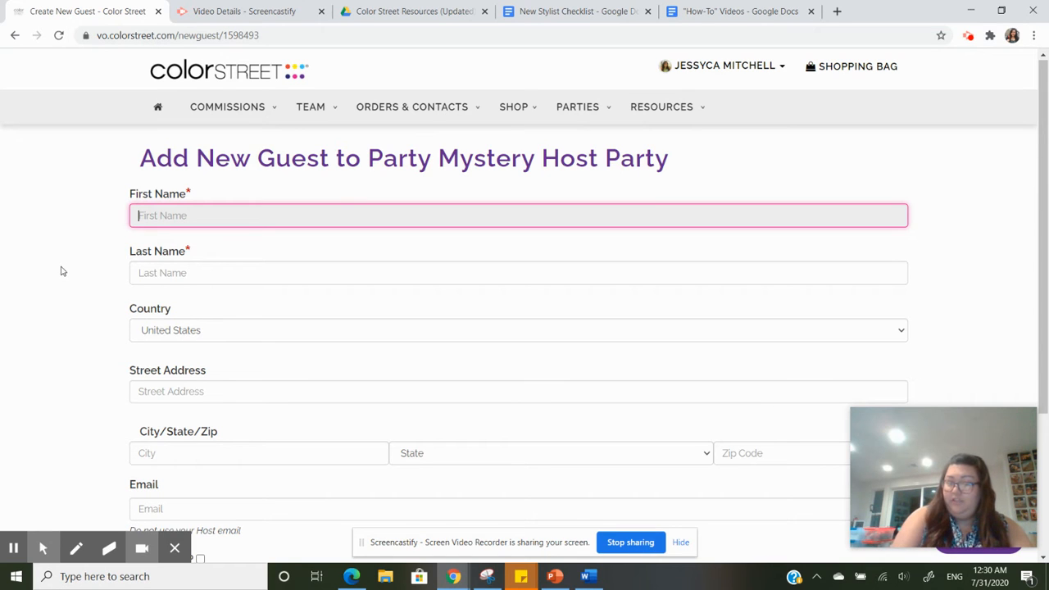
pyautogui.write('Jess')
pyautogui.click(518, 274)
pyautogui.write('M')
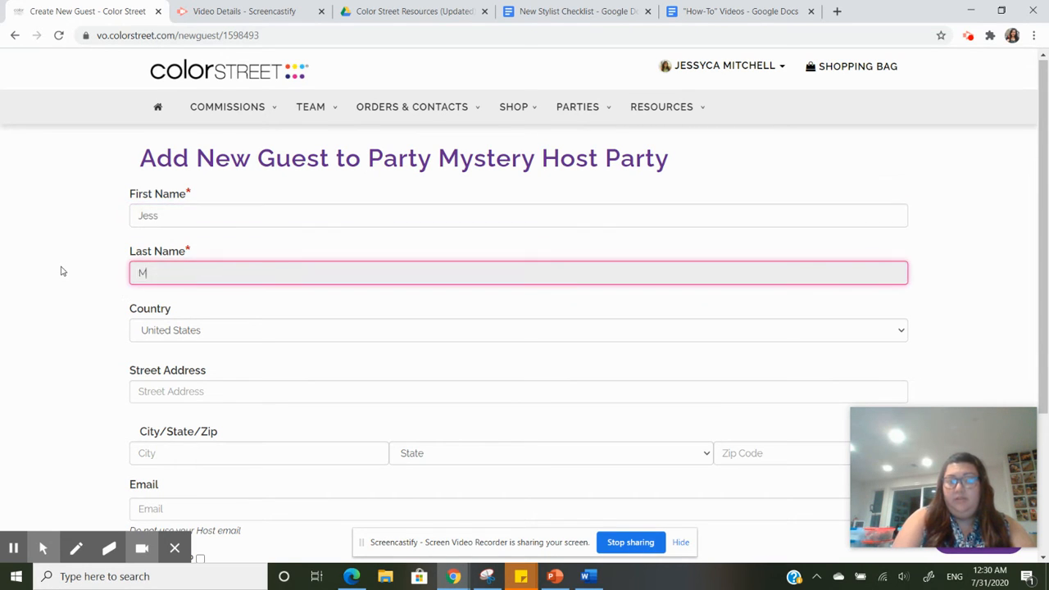
pyautogui.write('itchell')
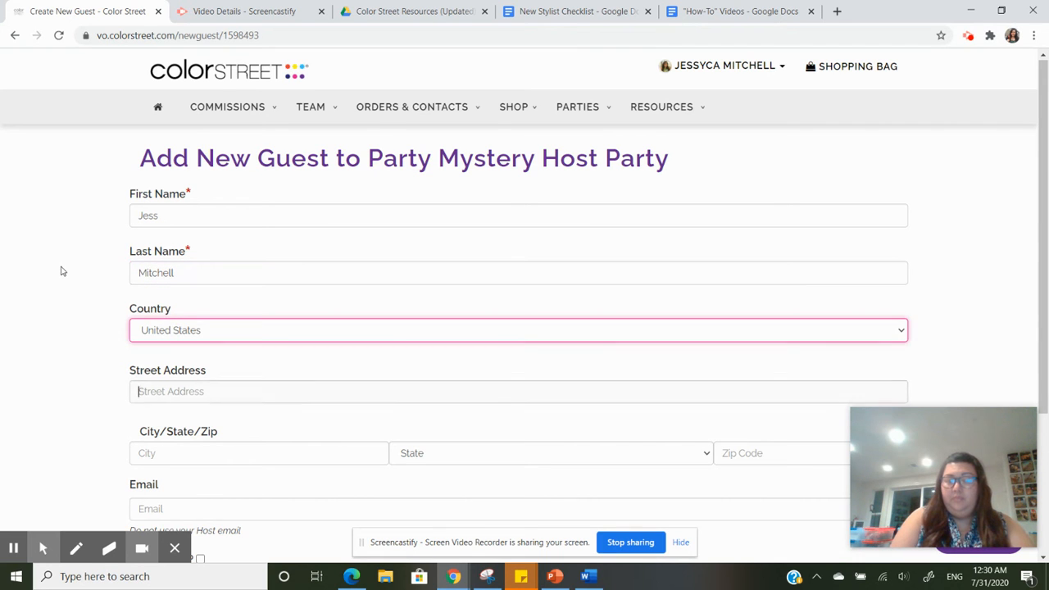
# Submit the new guest with CREATE GUEST at the bottom of the form.
pyautogui.scroll(-3)
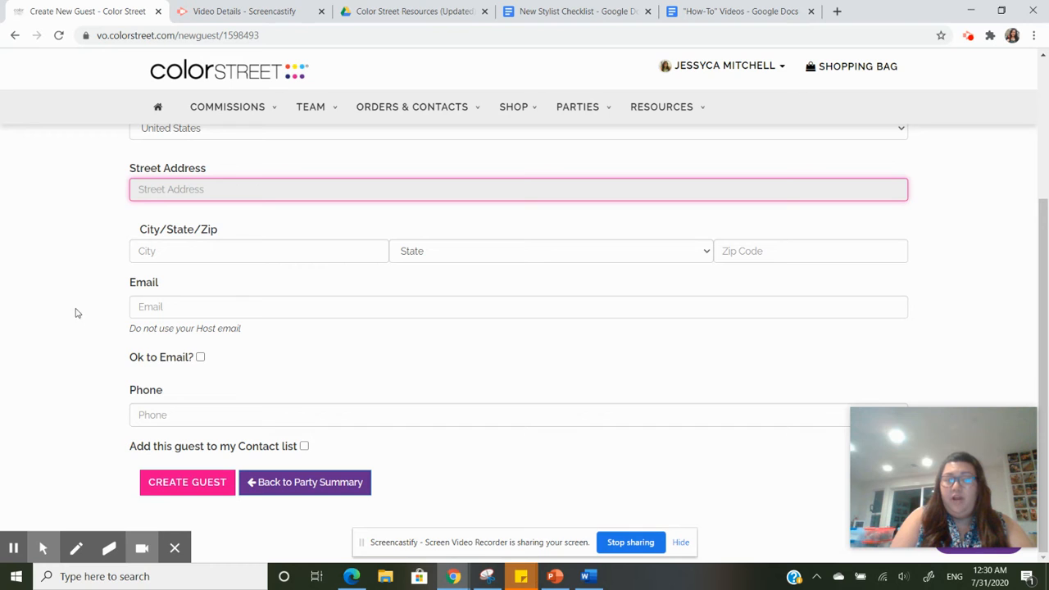
pyautogui.moveTo(56, 219)
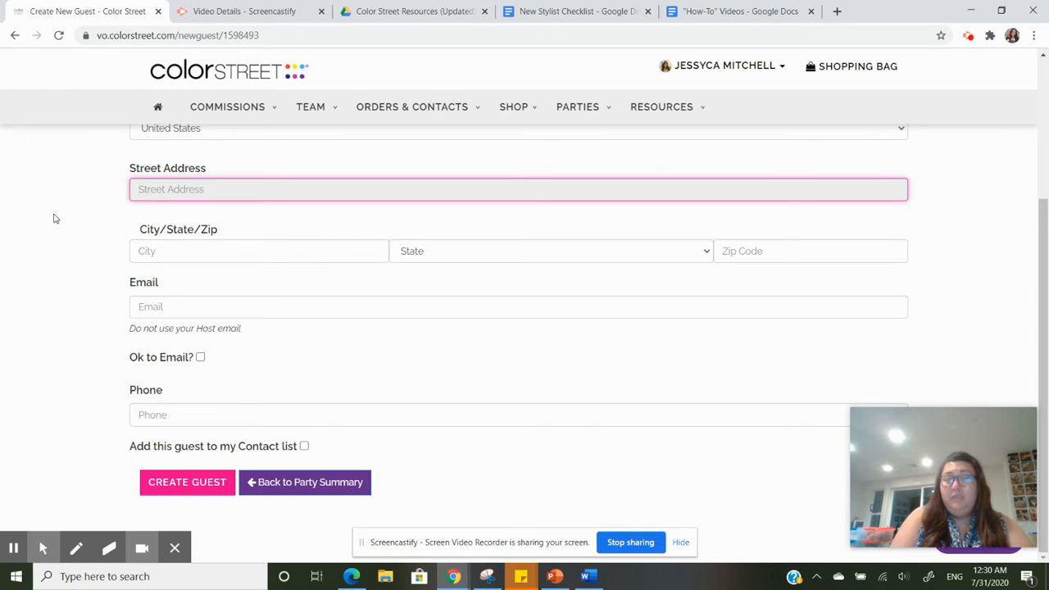
pyautogui.moveTo(167, 482)
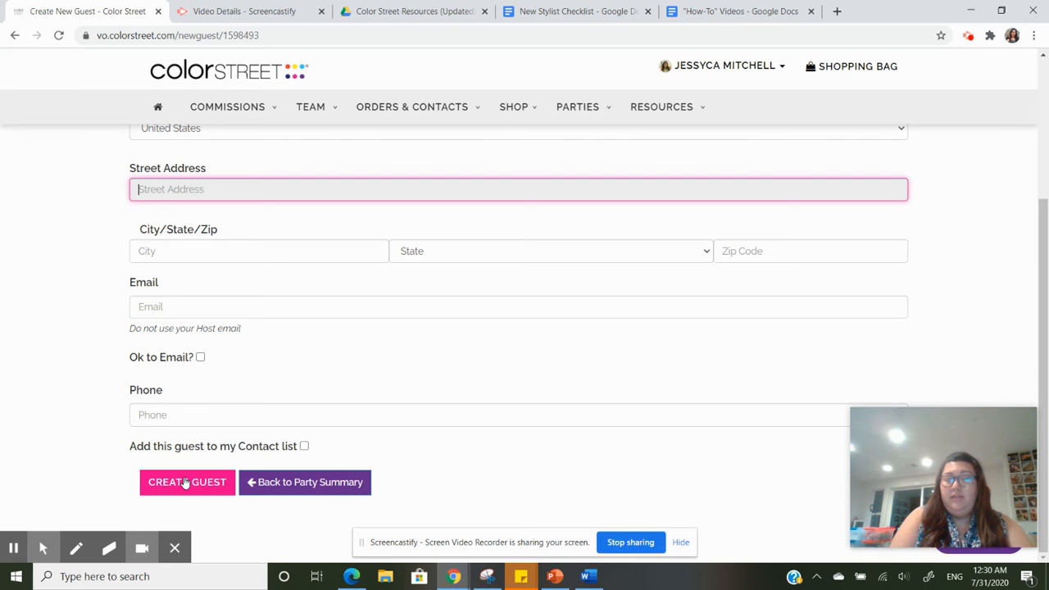
pyautogui.scroll(3)
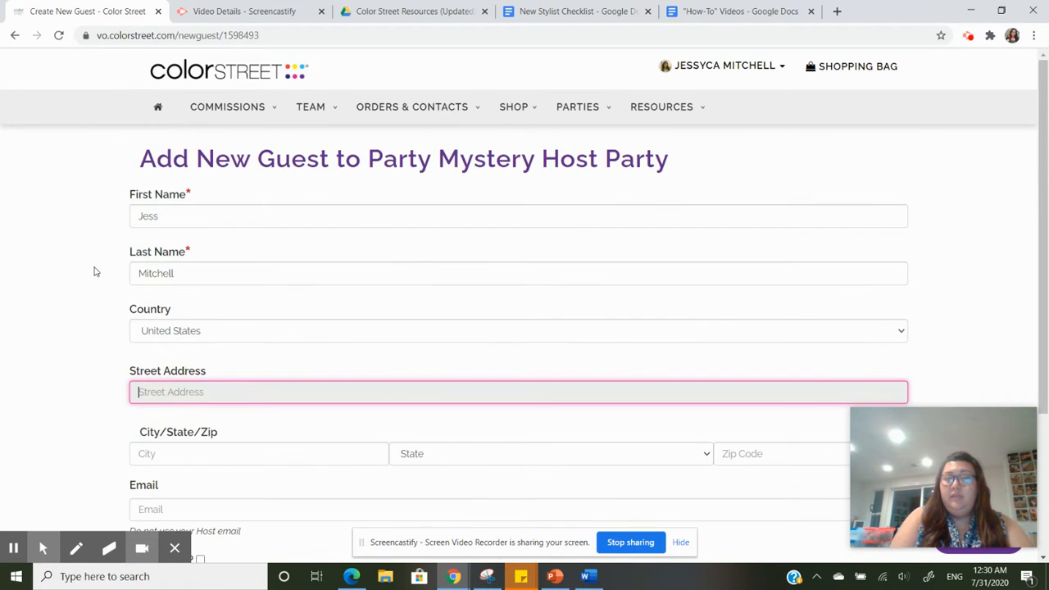
pyautogui.scroll(-3)
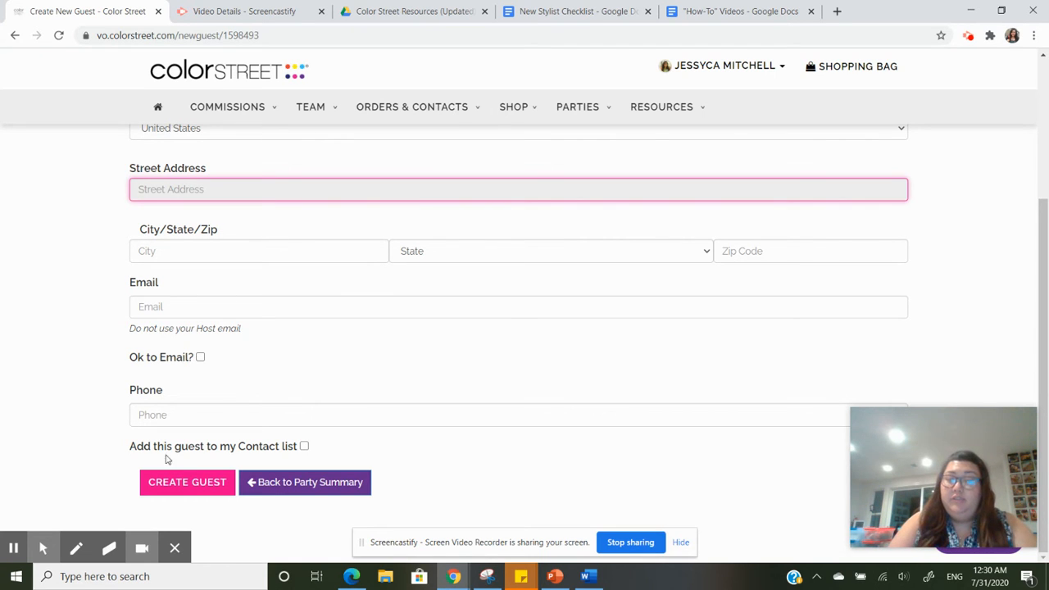
pyautogui.click(187, 481)
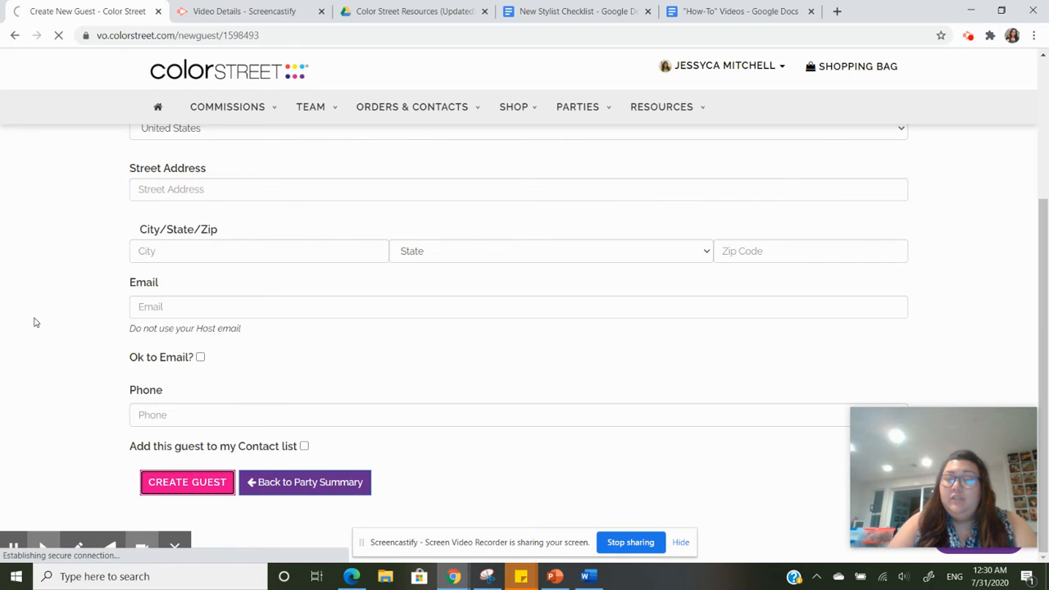
pyautogui.click(187, 482)
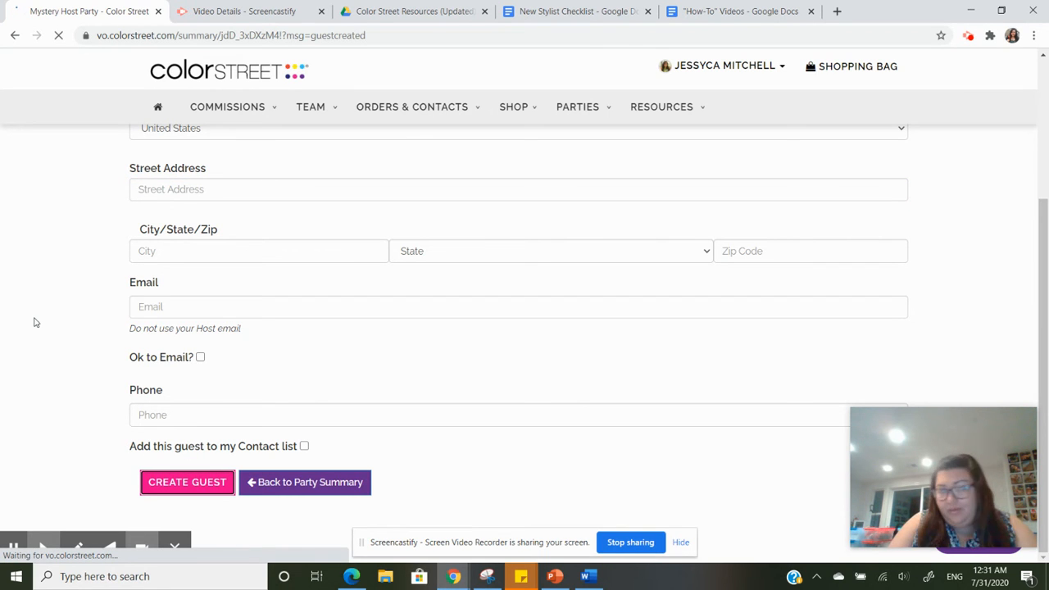
pyautogui.click(187, 482)
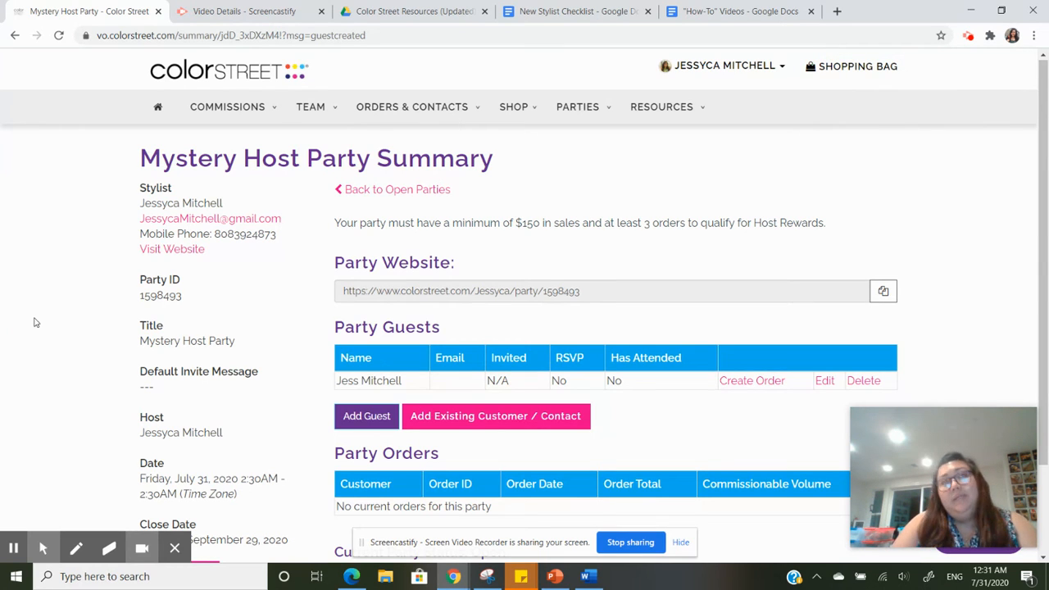
pyautogui.moveTo(347, 314)
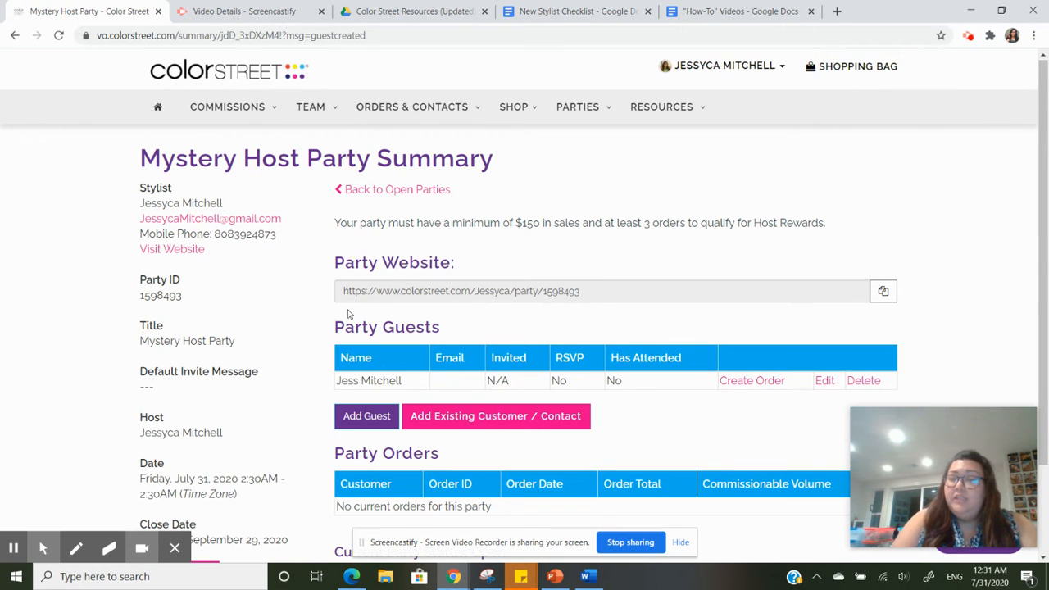
pyautogui.doubleClick(368, 380)
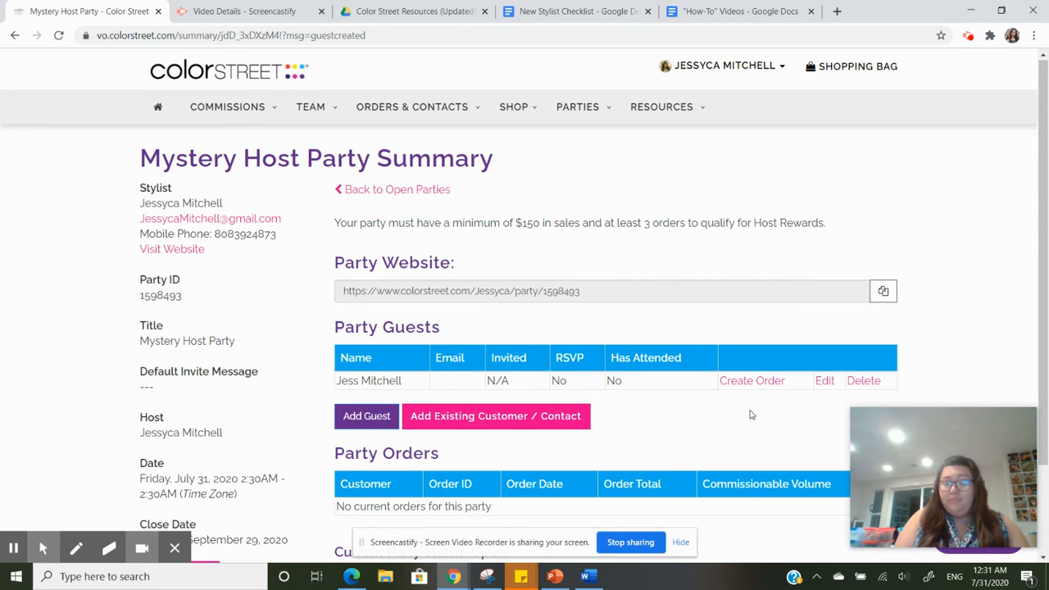
pyautogui.moveTo(452, 144)
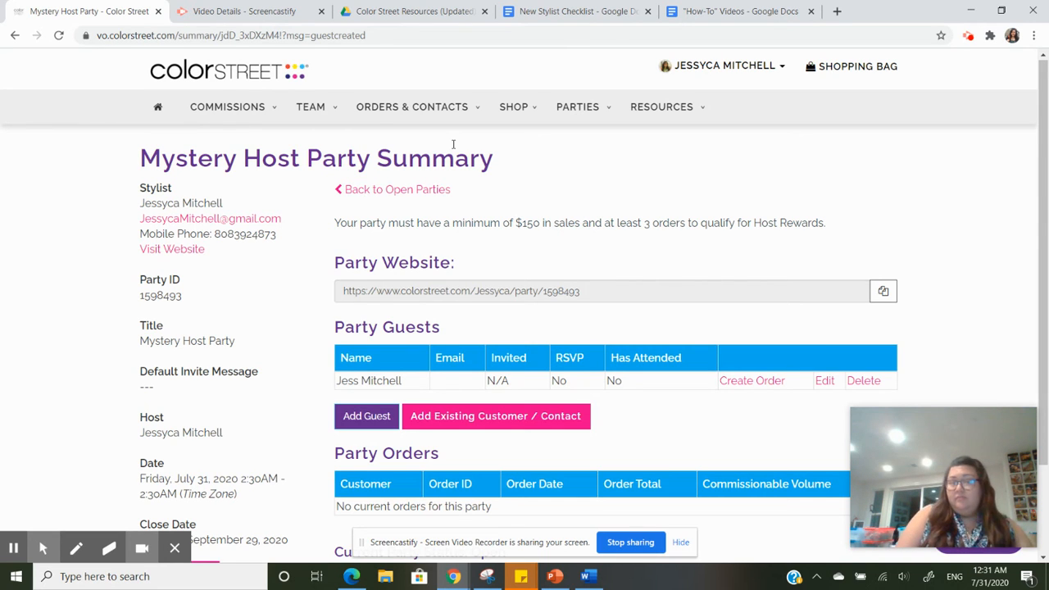
pyautogui.moveTo(580, 140)
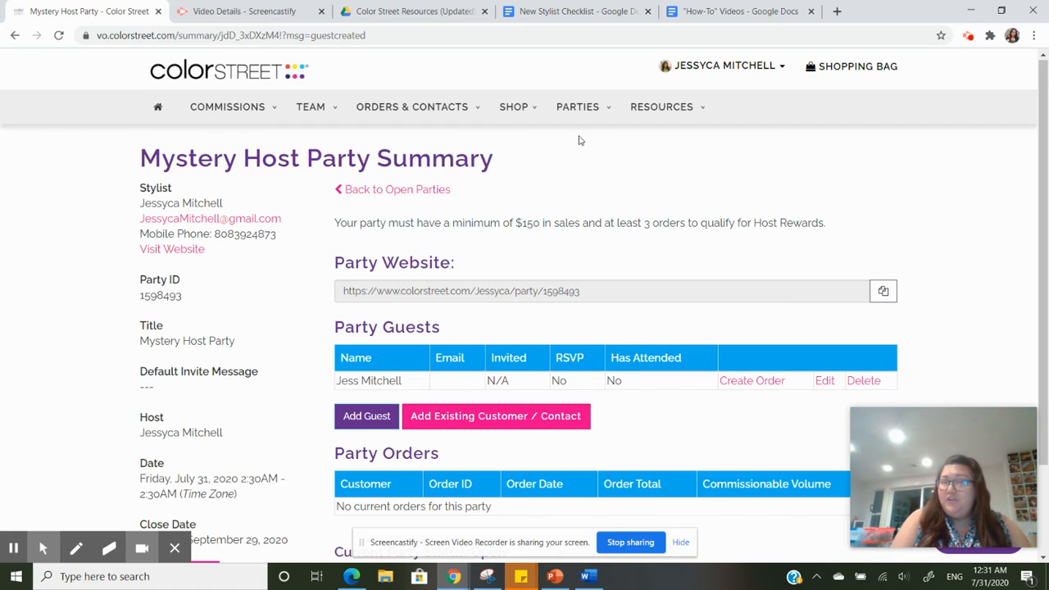
pyautogui.moveTo(564, 157)
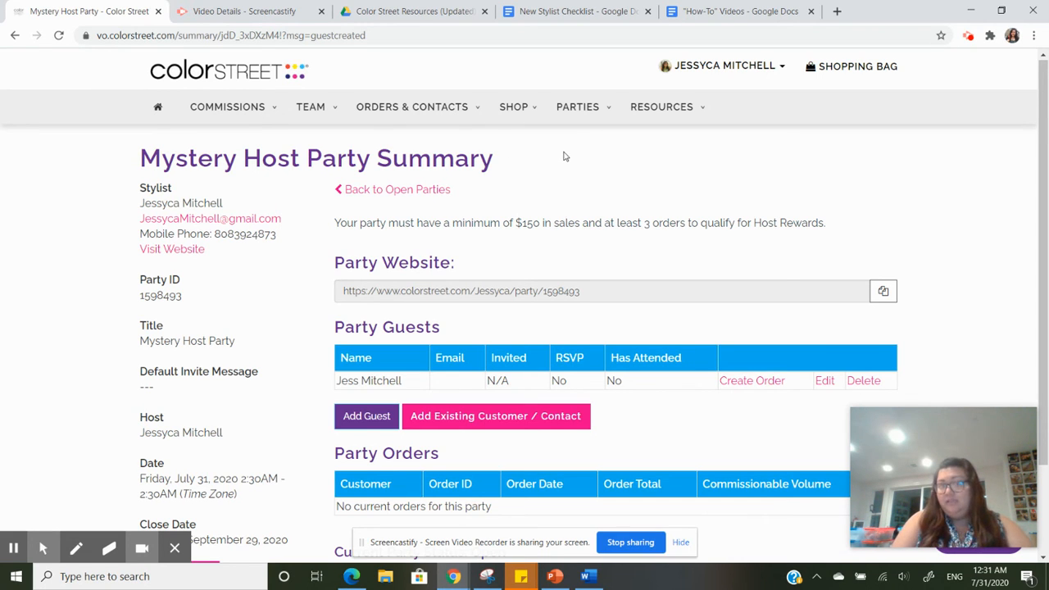
pyautogui.click(577, 107)
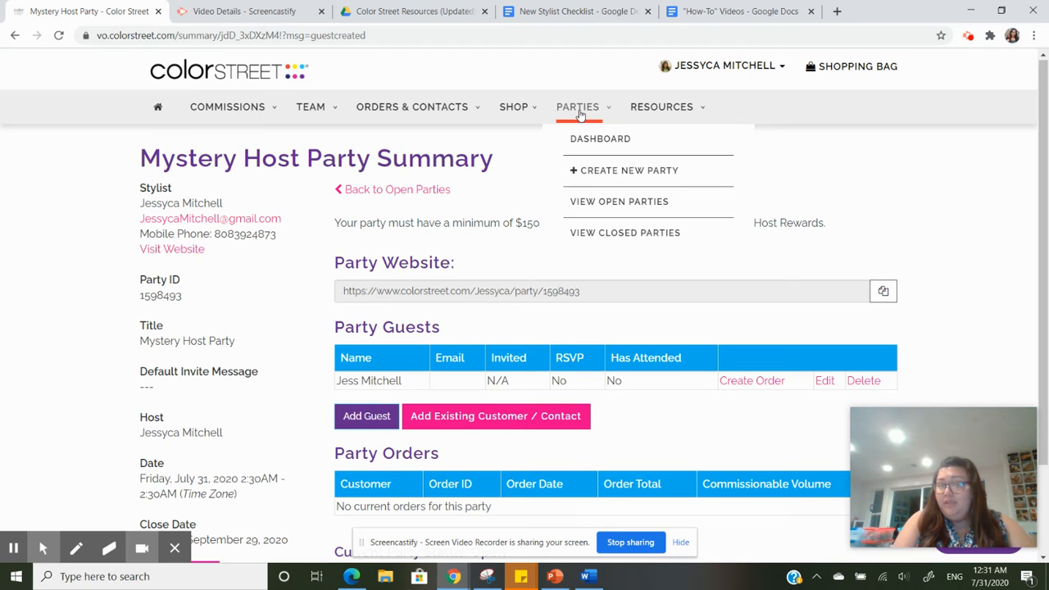
pyautogui.click(619, 201)
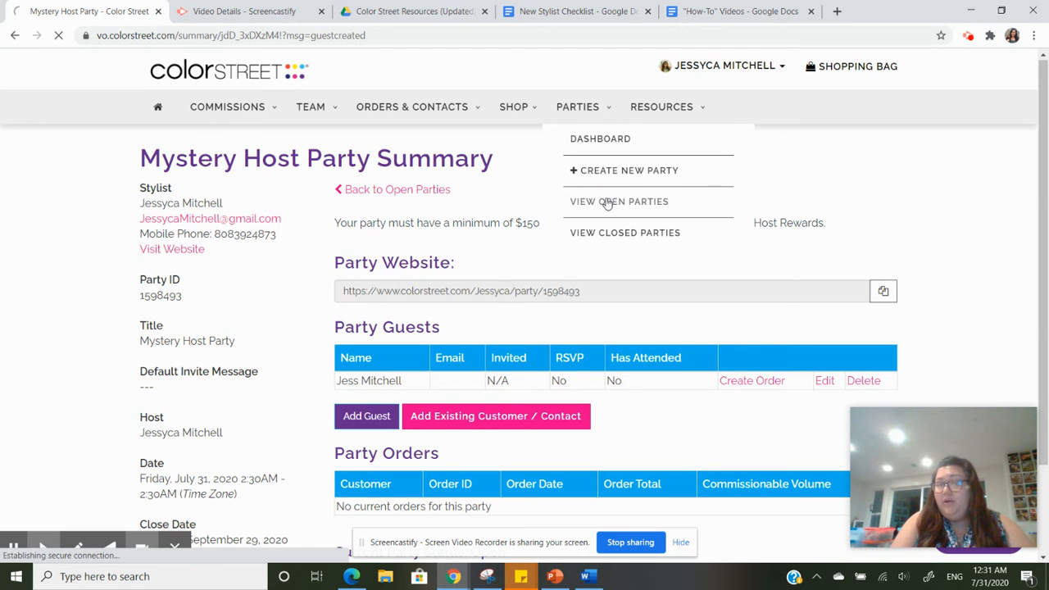
pyautogui.click(620, 202)
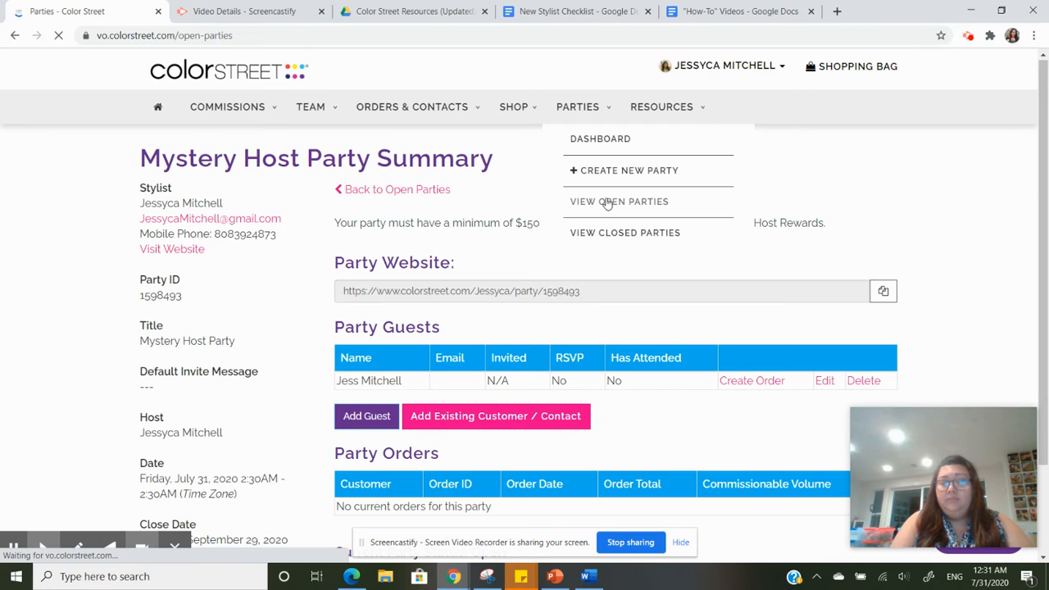
pyautogui.click(620, 200)
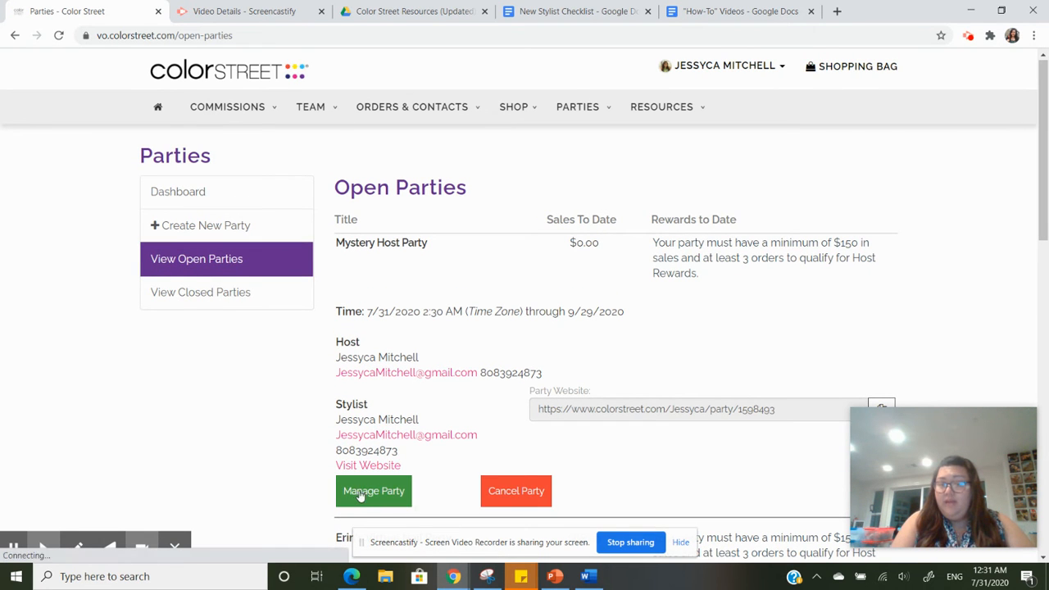
pyautogui.click(374, 492)
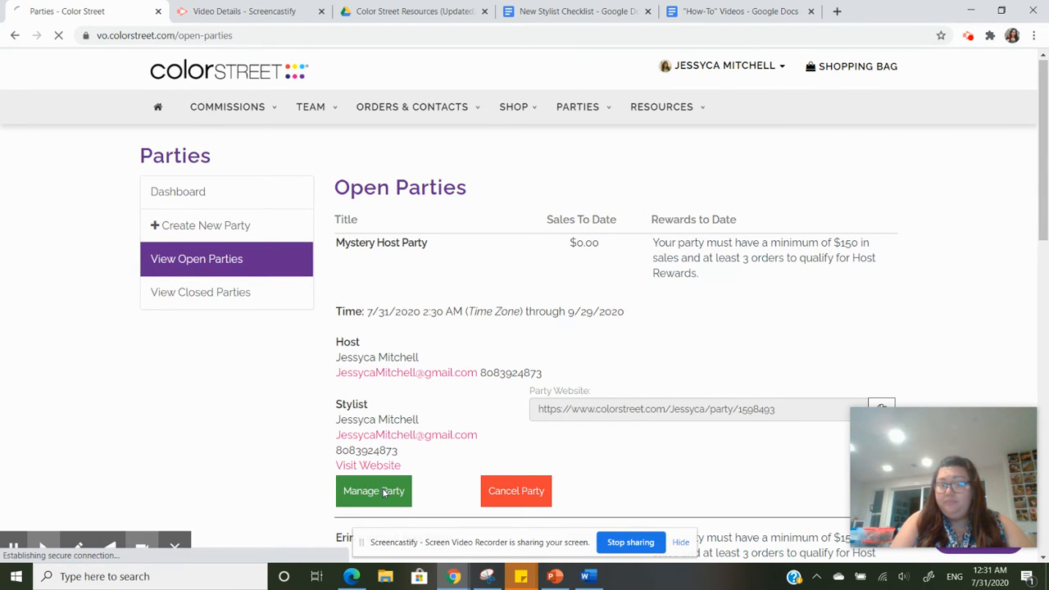
pyautogui.click(373, 490)
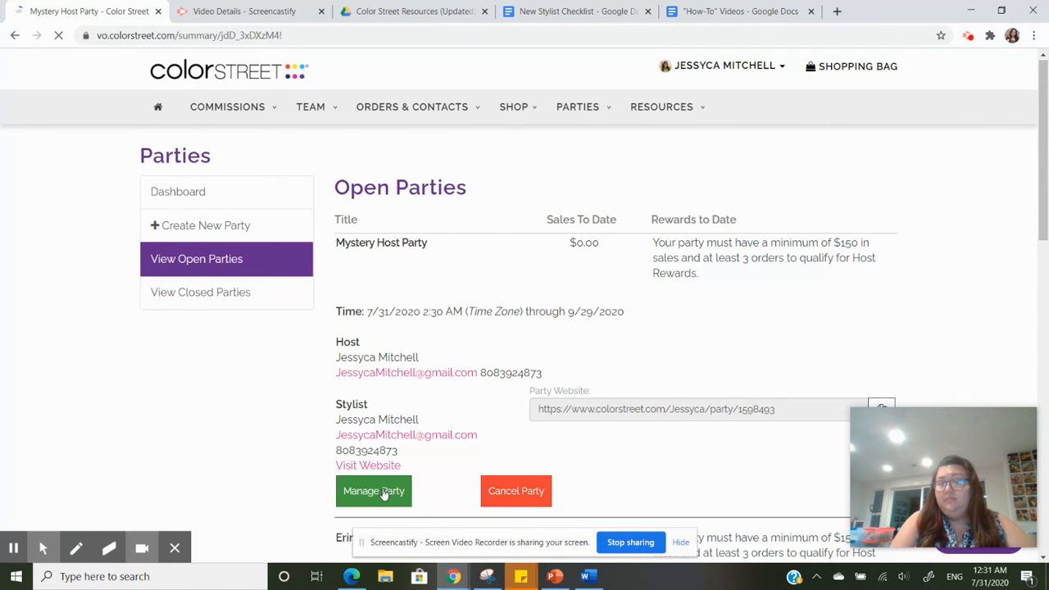
pyautogui.click(374, 492)
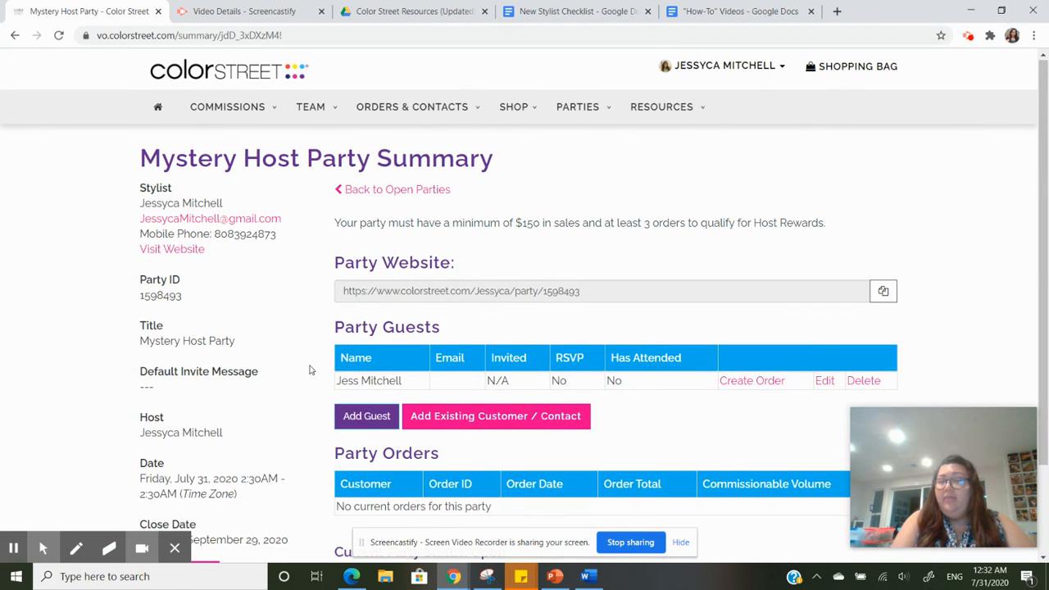
pyautogui.moveTo(730, 396)
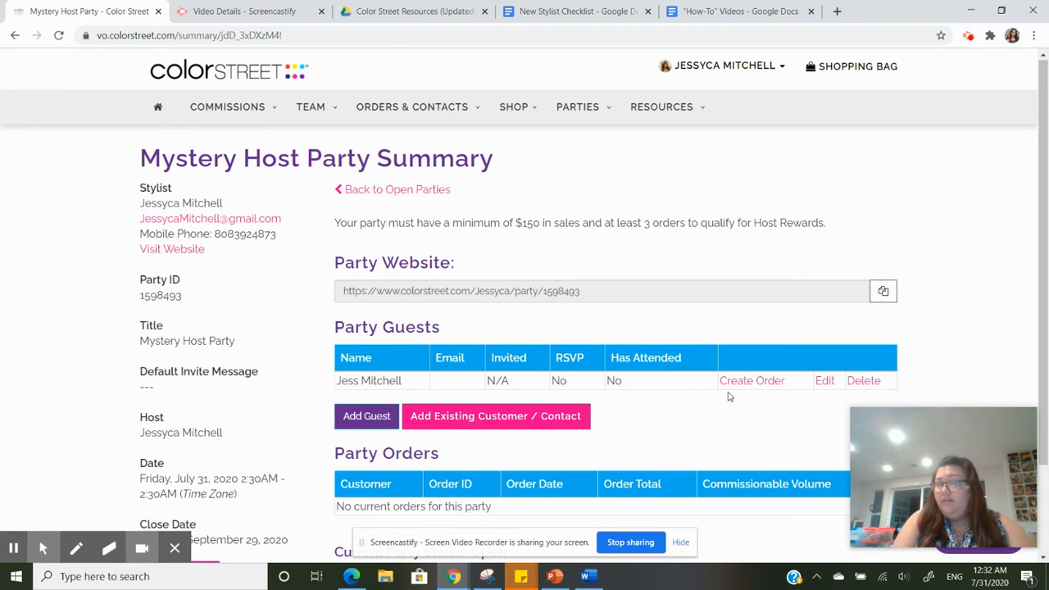
pyautogui.moveTo(751, 380)
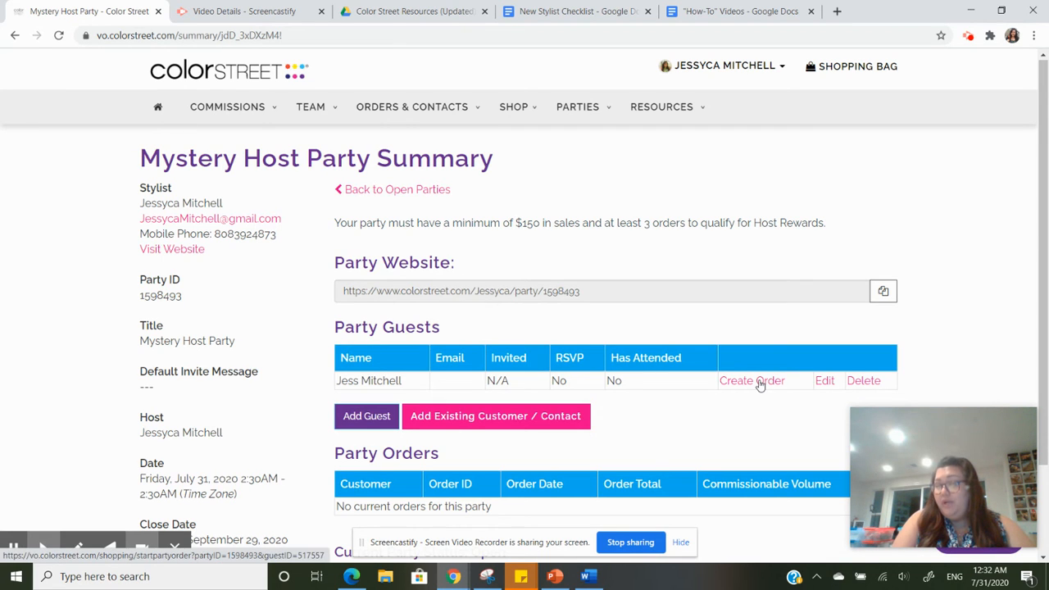
pyautogui.click(751, 380)
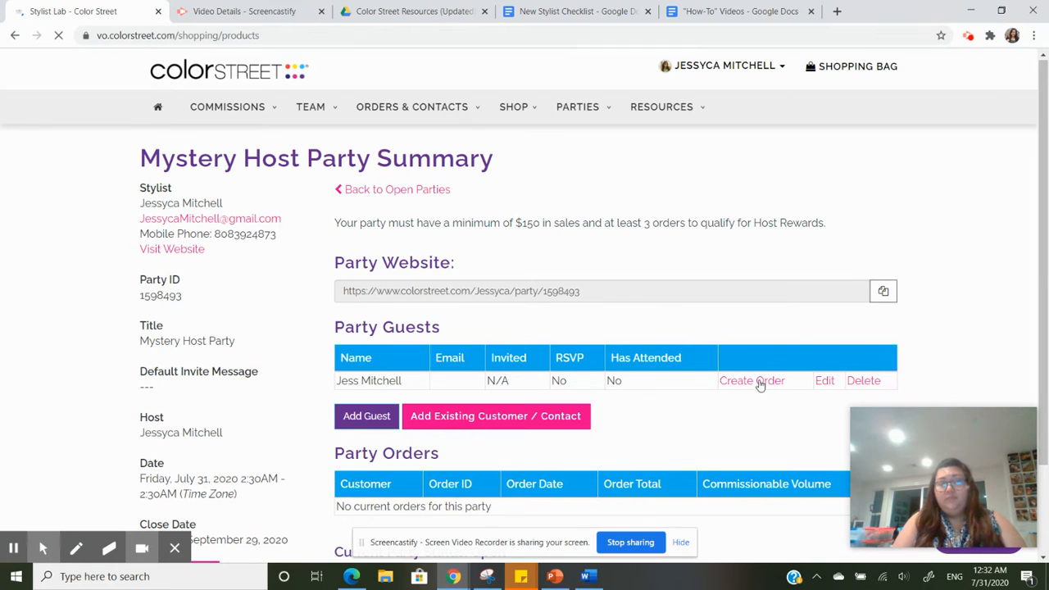
pyautogui.click(750, 380)
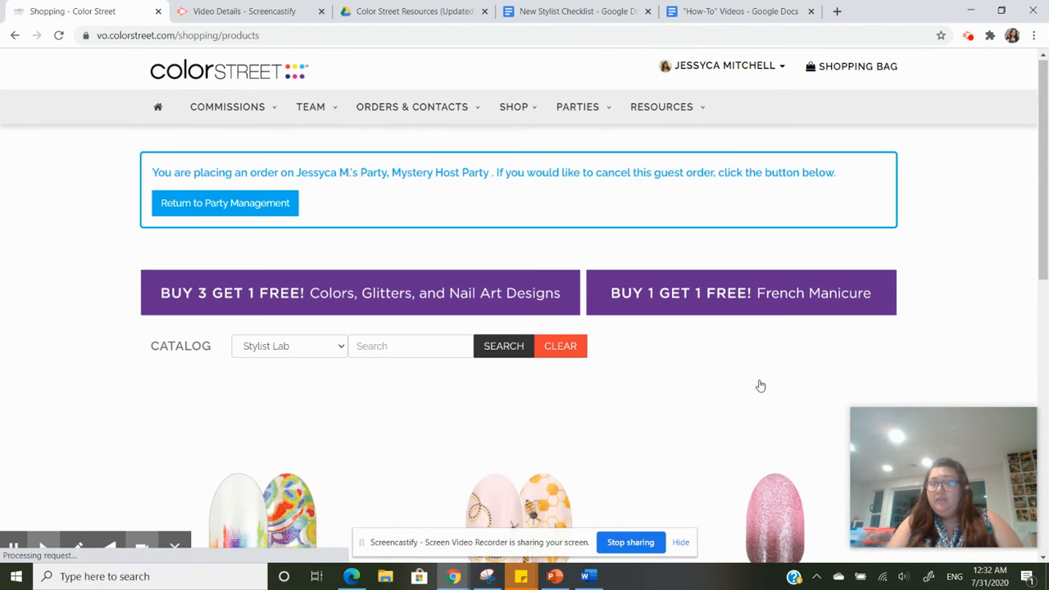
pyautogui.scroll(-3)
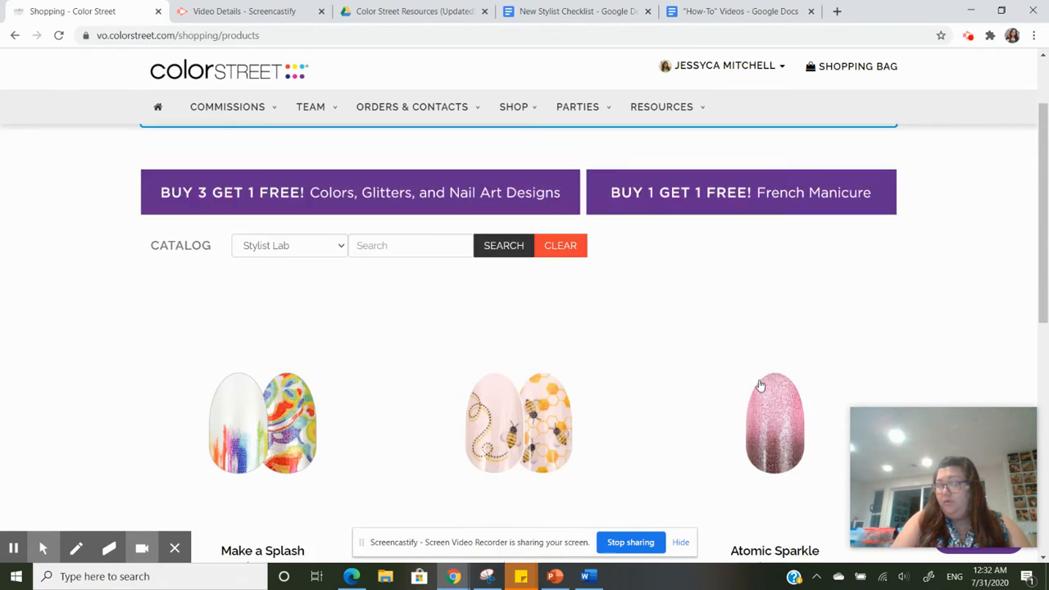
pyautogui.scroll(-3)
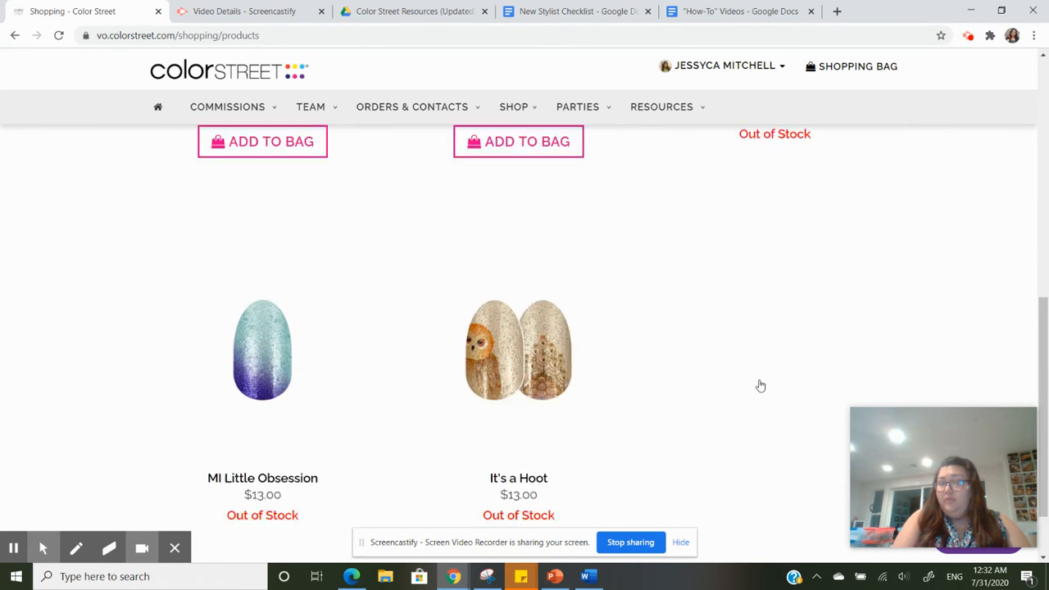
pyautogui.scroll(3)
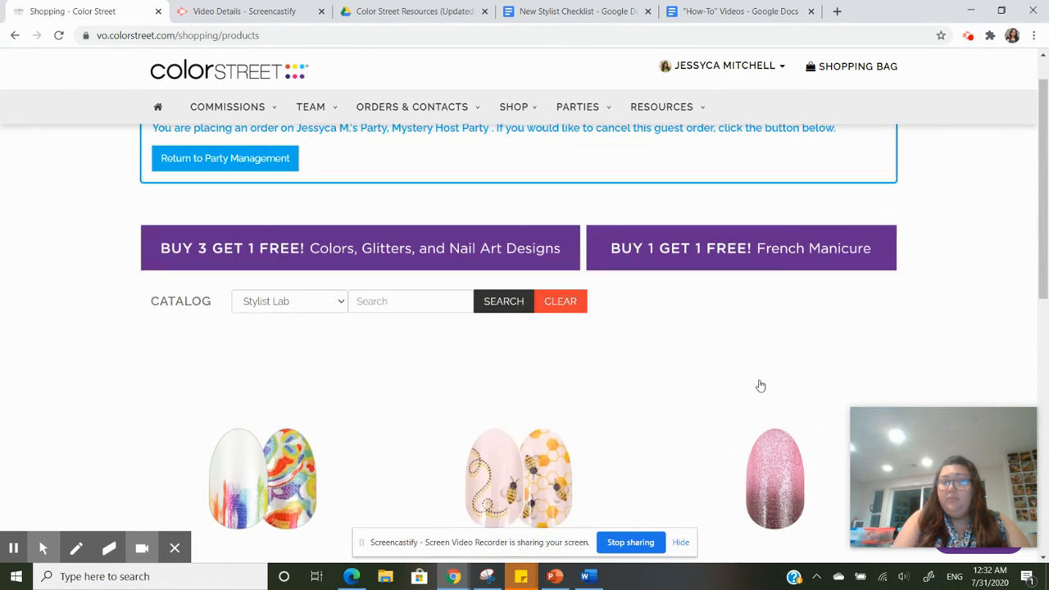
# Switch the catalog collection to Solid Colors and browse its shades and prices.
pyautogui.click(288, 301)
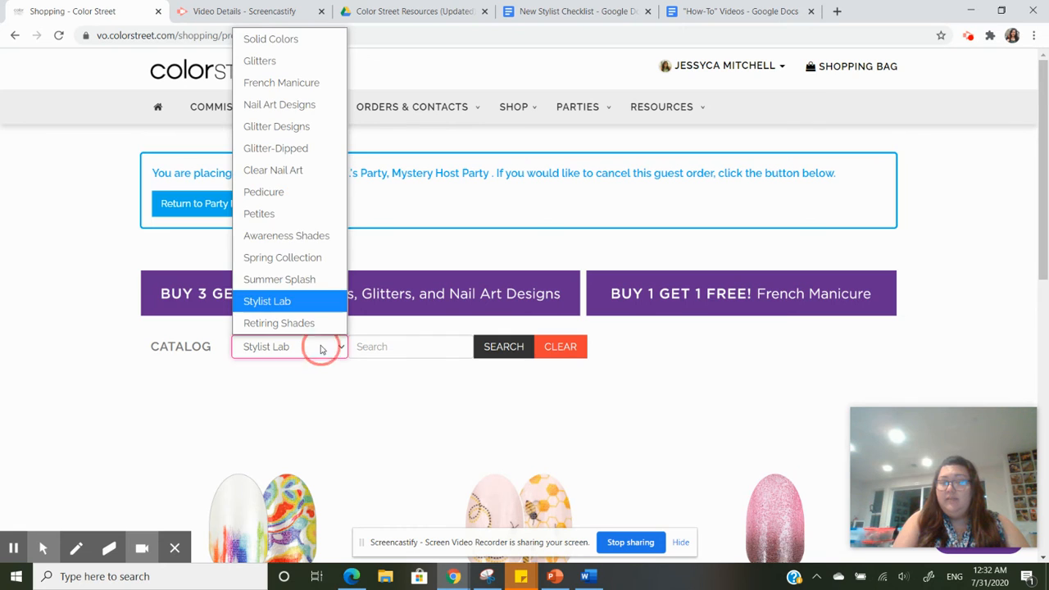
pyautogui.moveTo(310, 192)
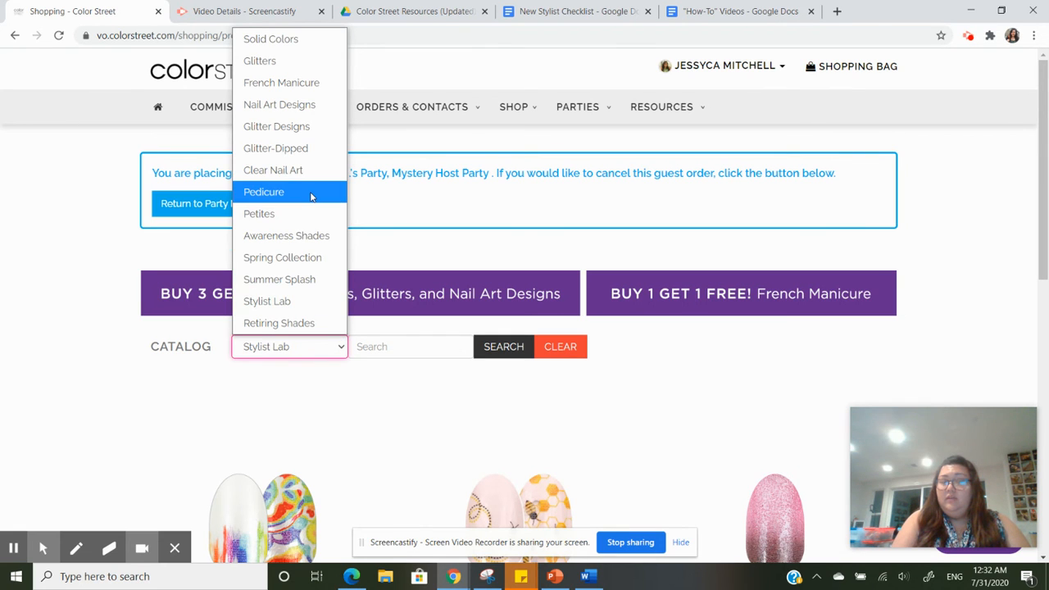
pyautogui.click(271, 39)
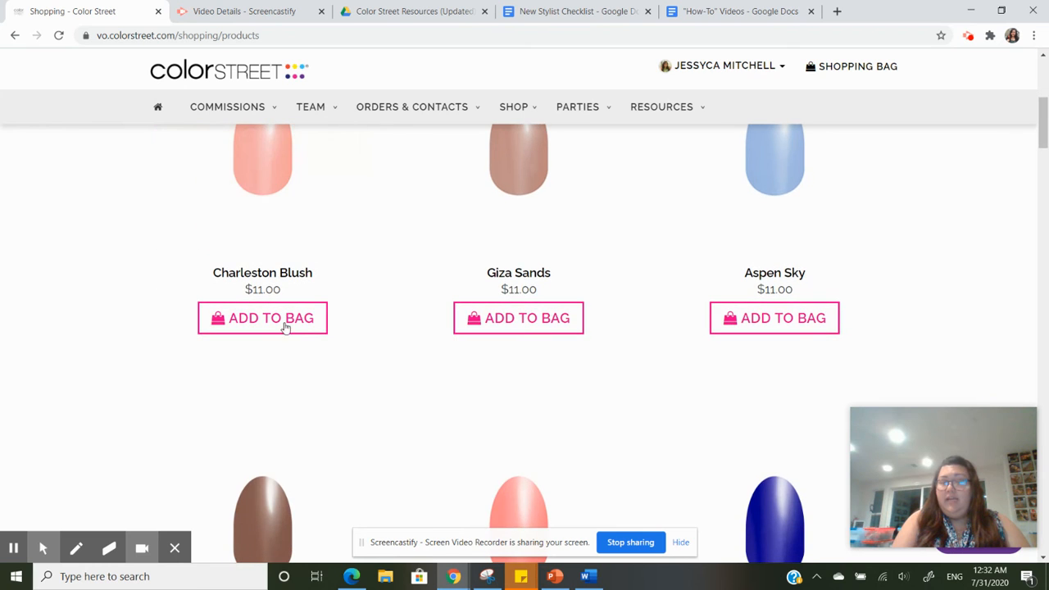
pyautogui.scroll(-3)
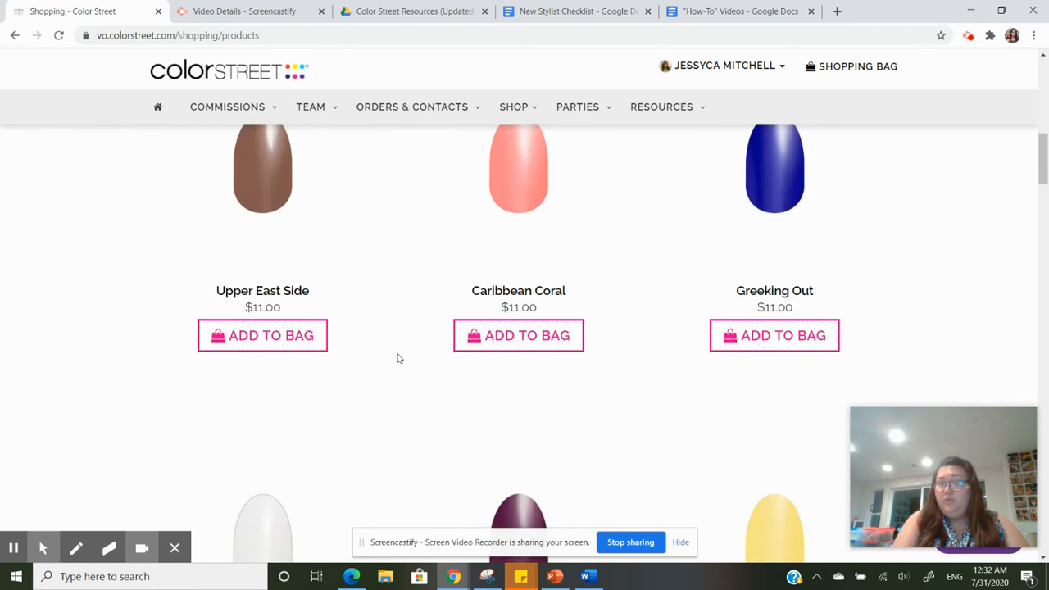
pyautogui.scroll(3)
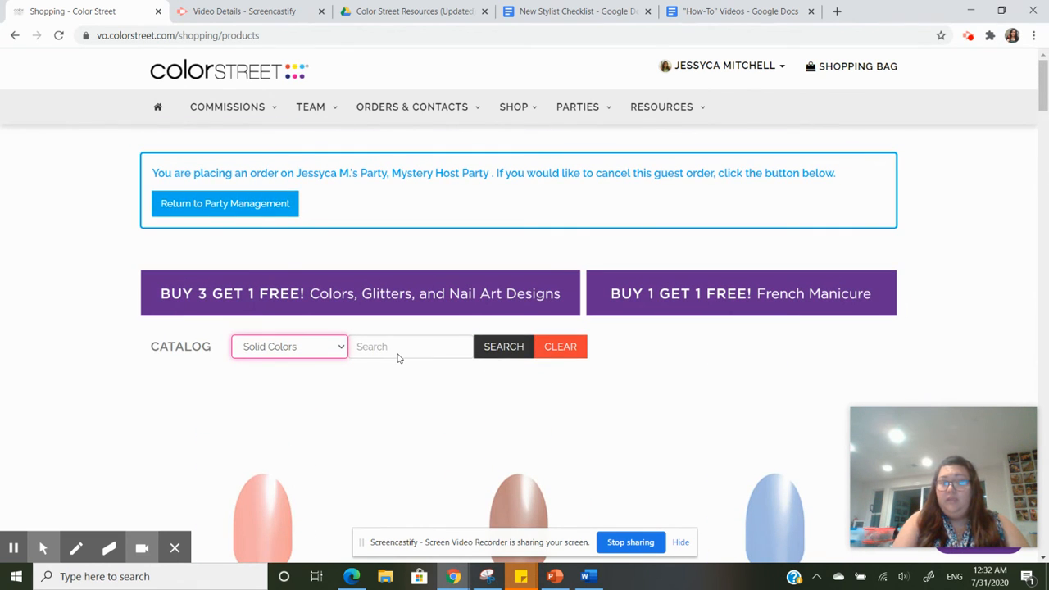
pyautogui.moveTo(121, 184)
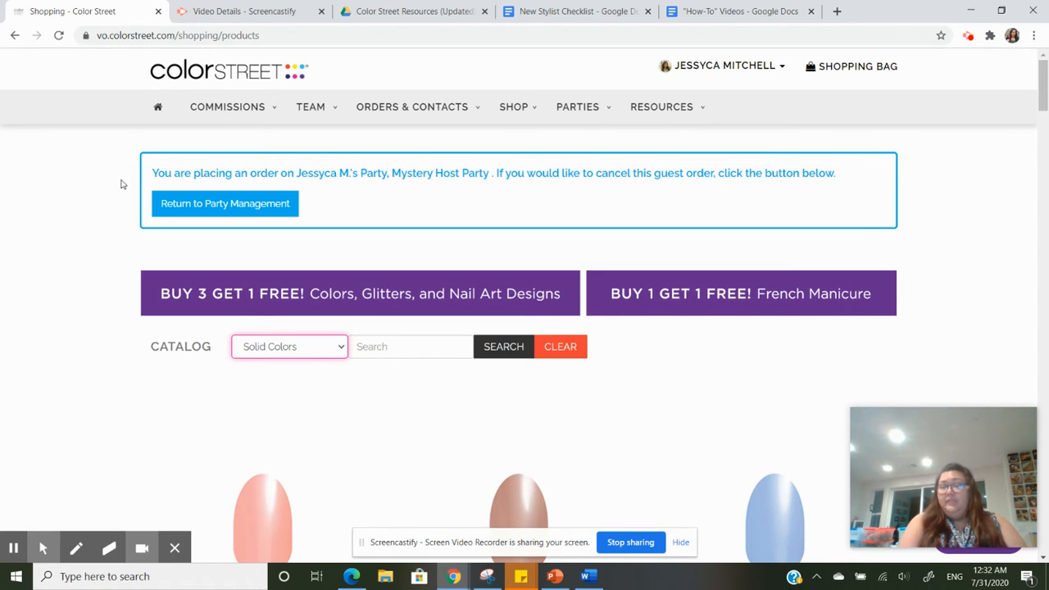
pyautogui.moveTo(151, 144)
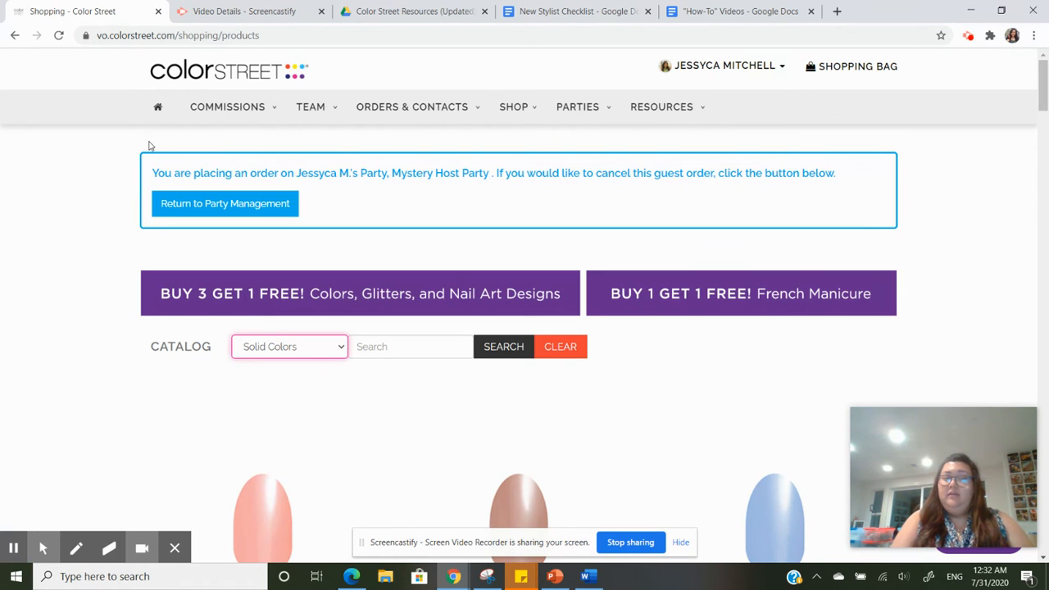
pyautogui.moveTo(263, 216)
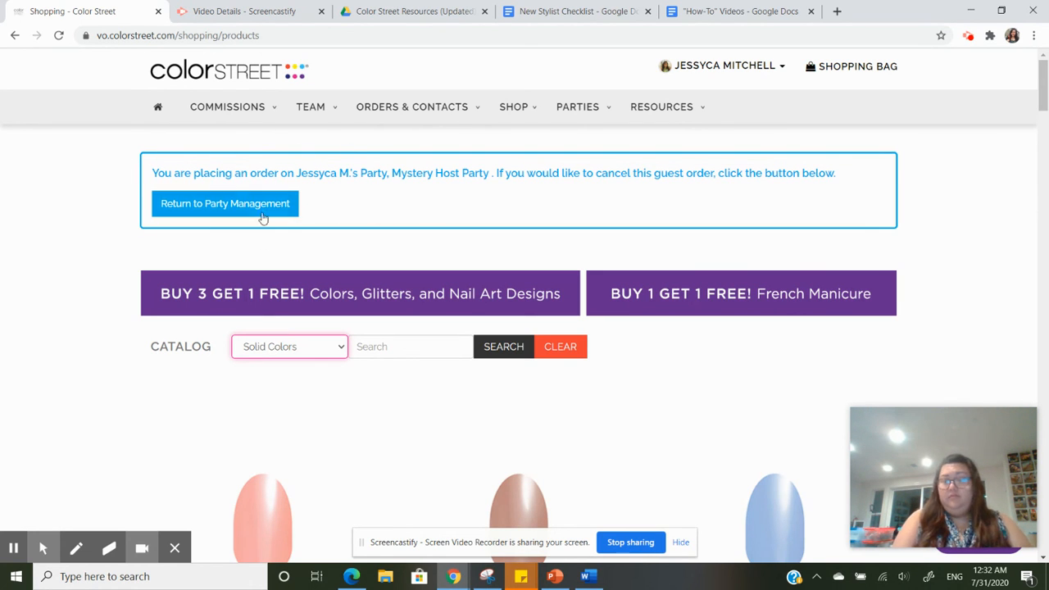
pyautogui.moveTo(327, 249)
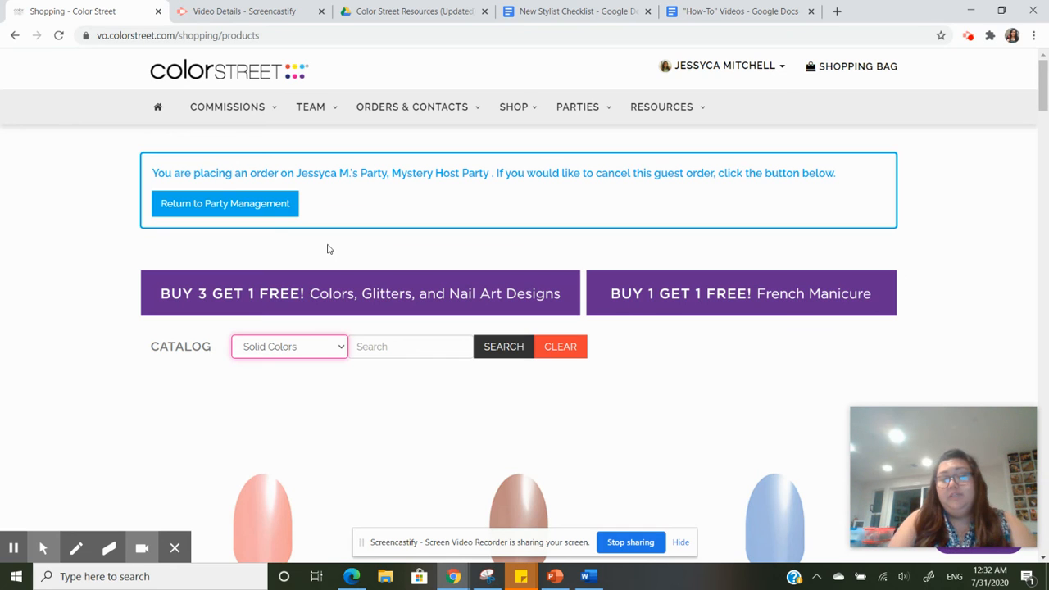
pyautogui.moveTo(335, 196)
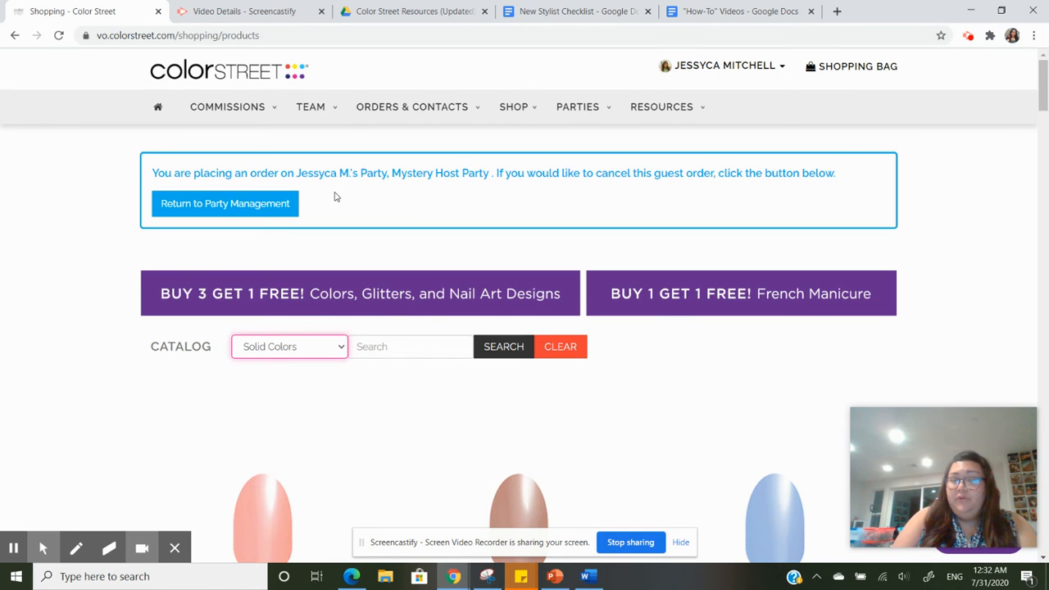
pyautogui.moveTo(623, 167)
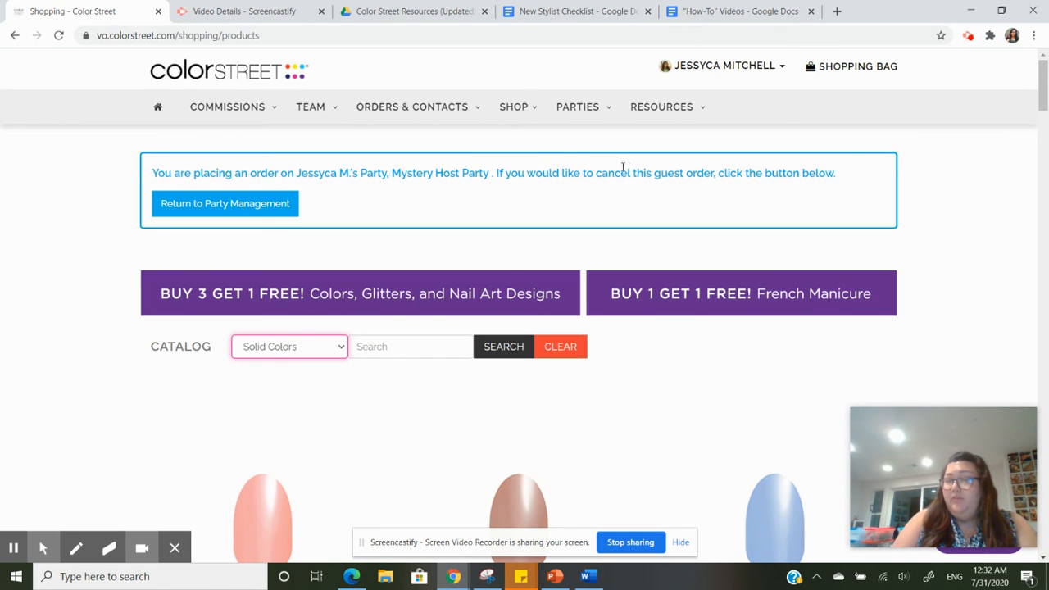
pyautogui.moveTo(321, 206)
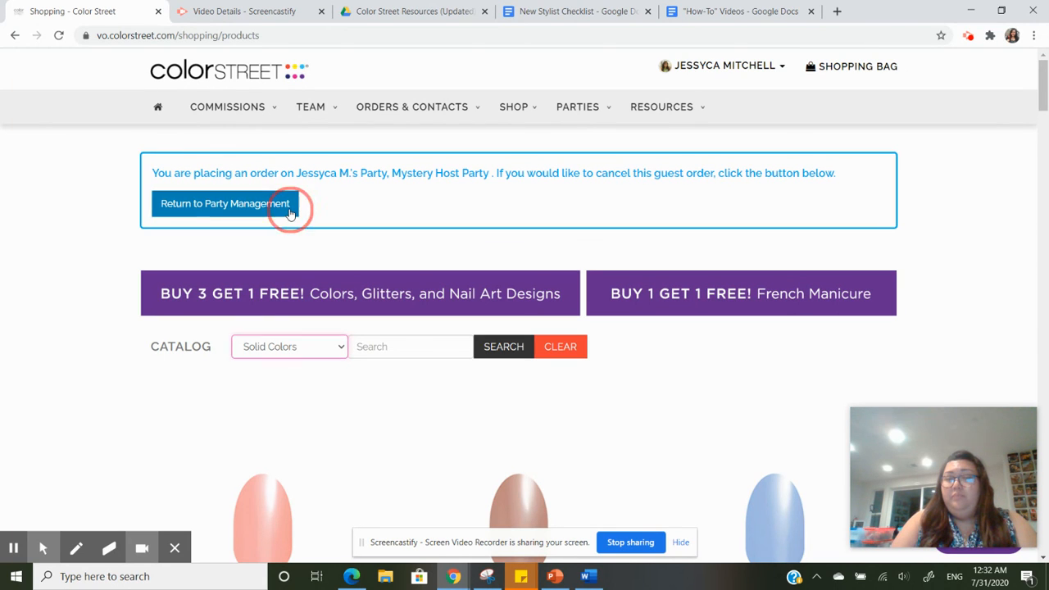
# Return to Party Management from the guest order banner, landing on the party summary.
pyautogui.click(226, 203)
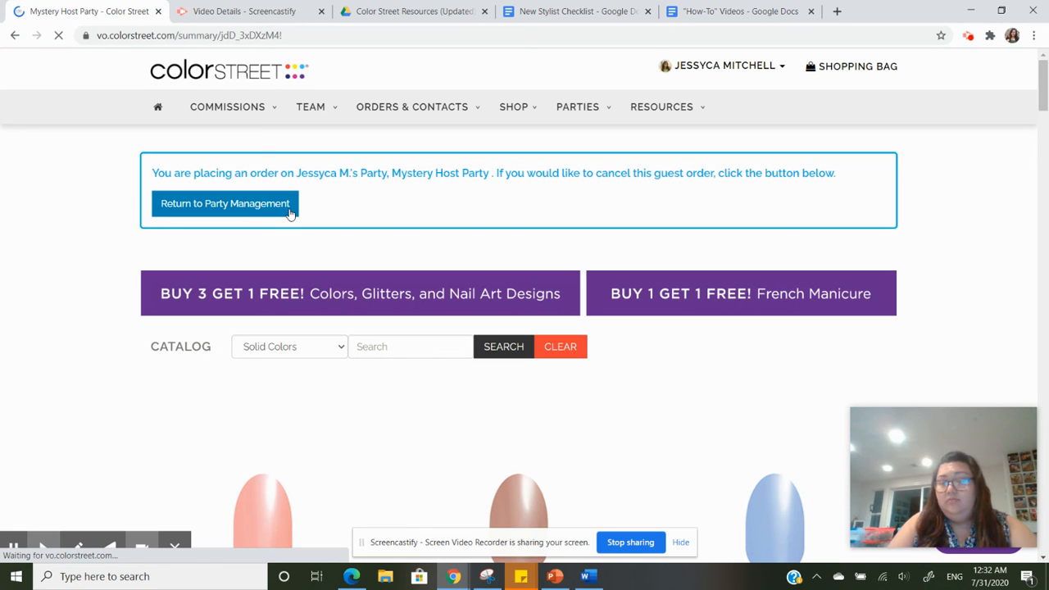
pyautogui.click(227, 204)
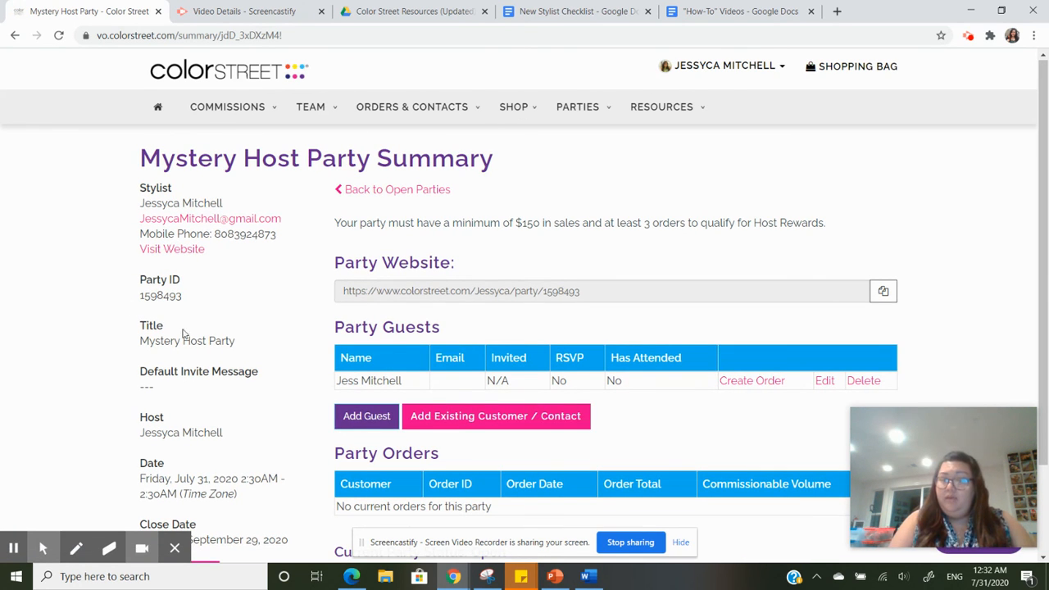
pyautogui.moveTo(328, 347)
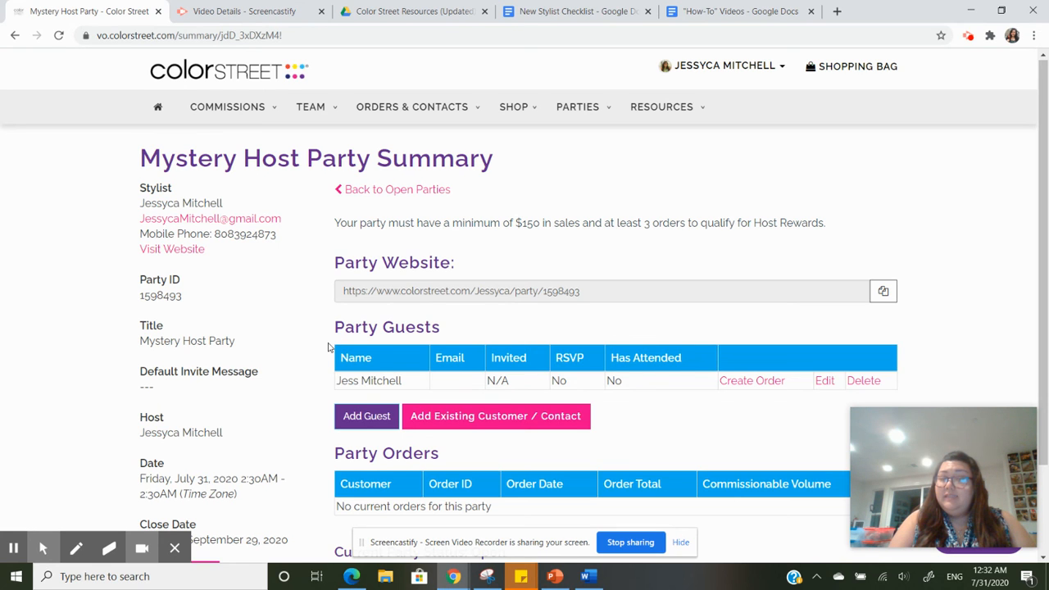
pyautogui.moveTo(974, 322)
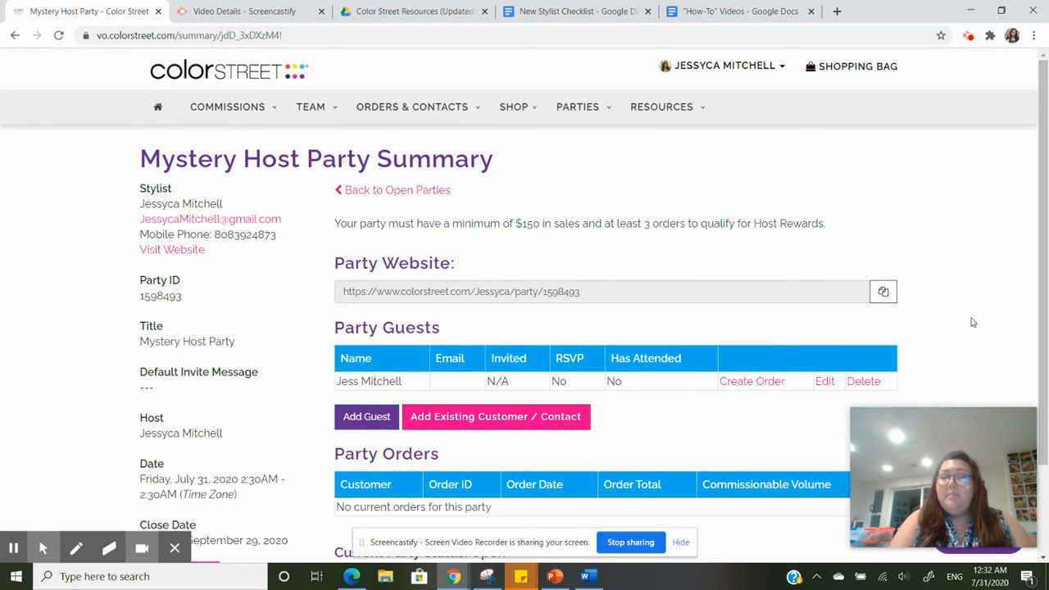
pyautogui.moveTo(1039, 319)
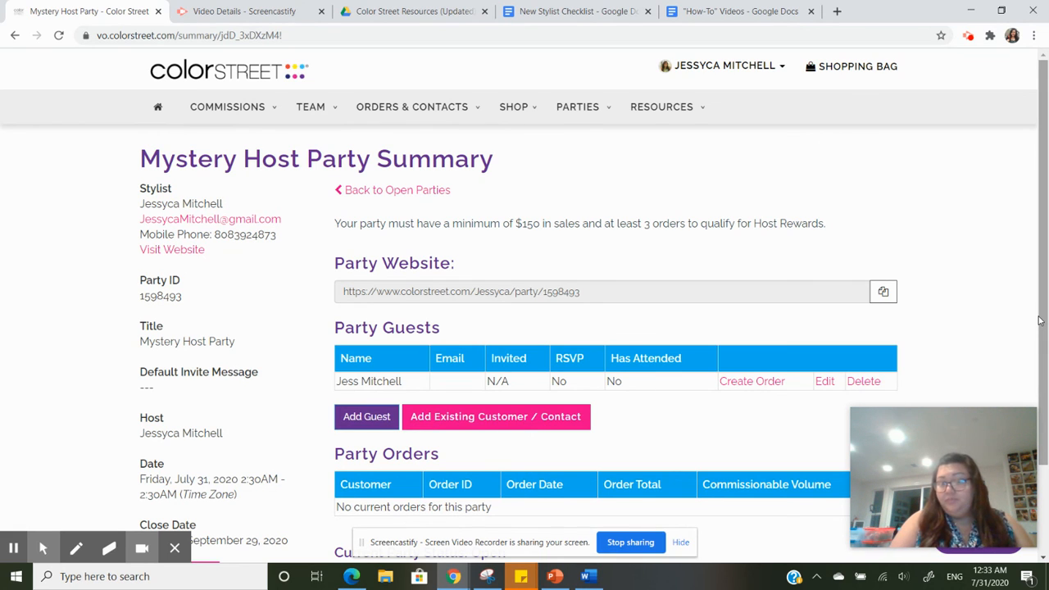
pyautogui.moveTo(944, 210)
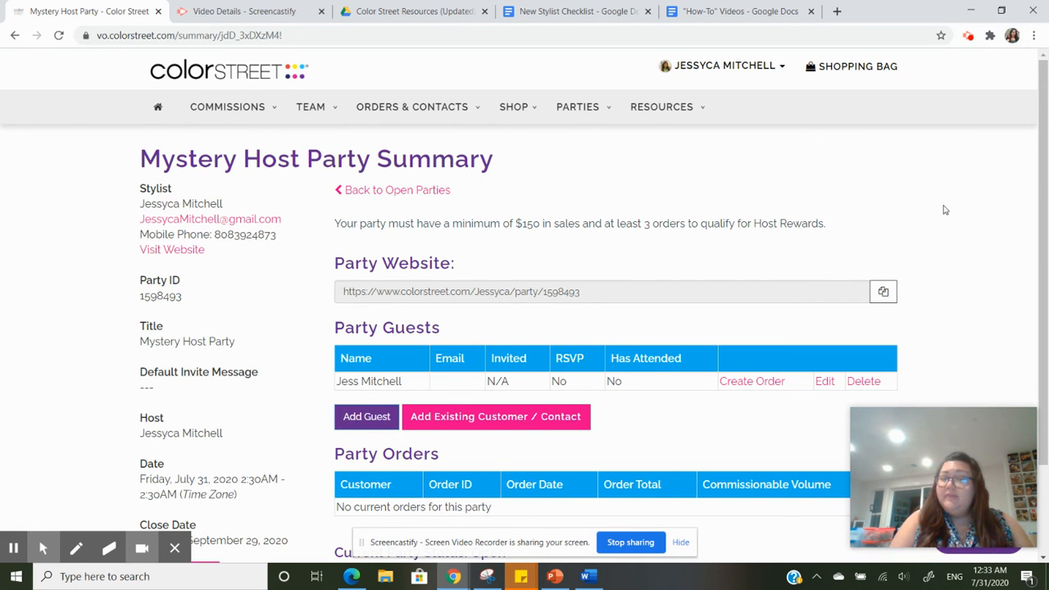